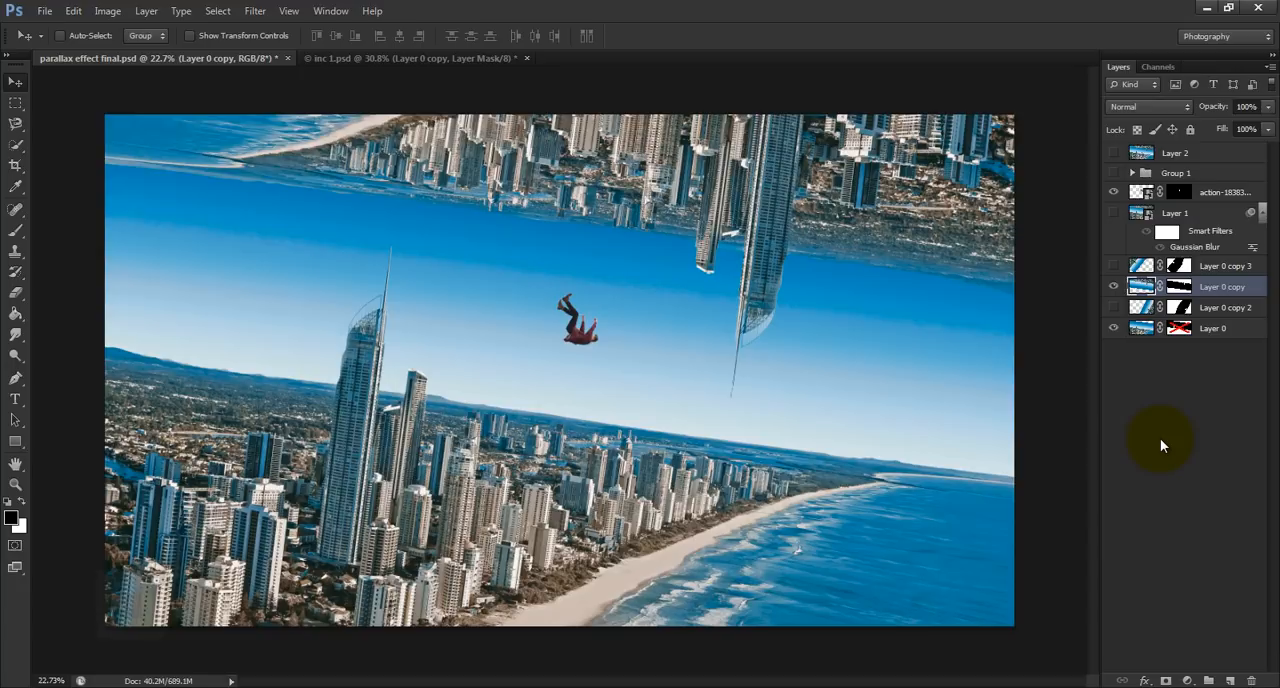
{"action": "mouse_move", "coordinate": [1117, 453]}
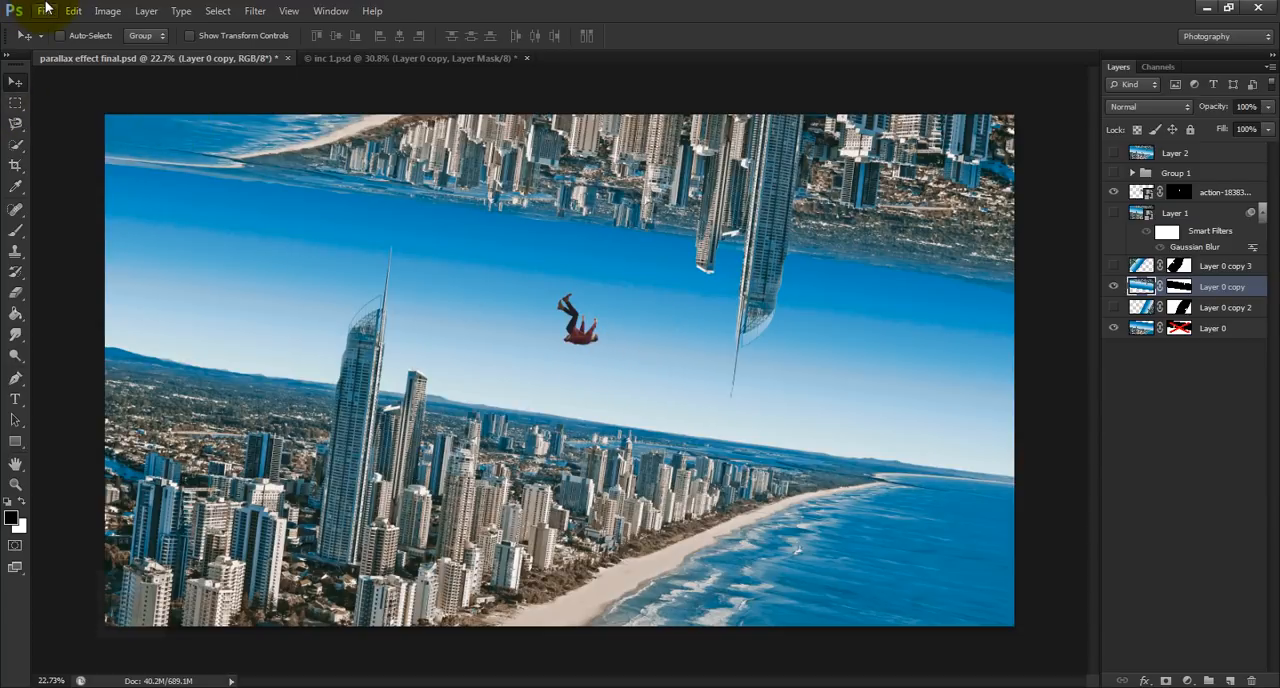
- Open the aerial beach photo pexels-photo-26698.jpg as a new document
{"action": "left_click", "coordinate": [44, 11]}
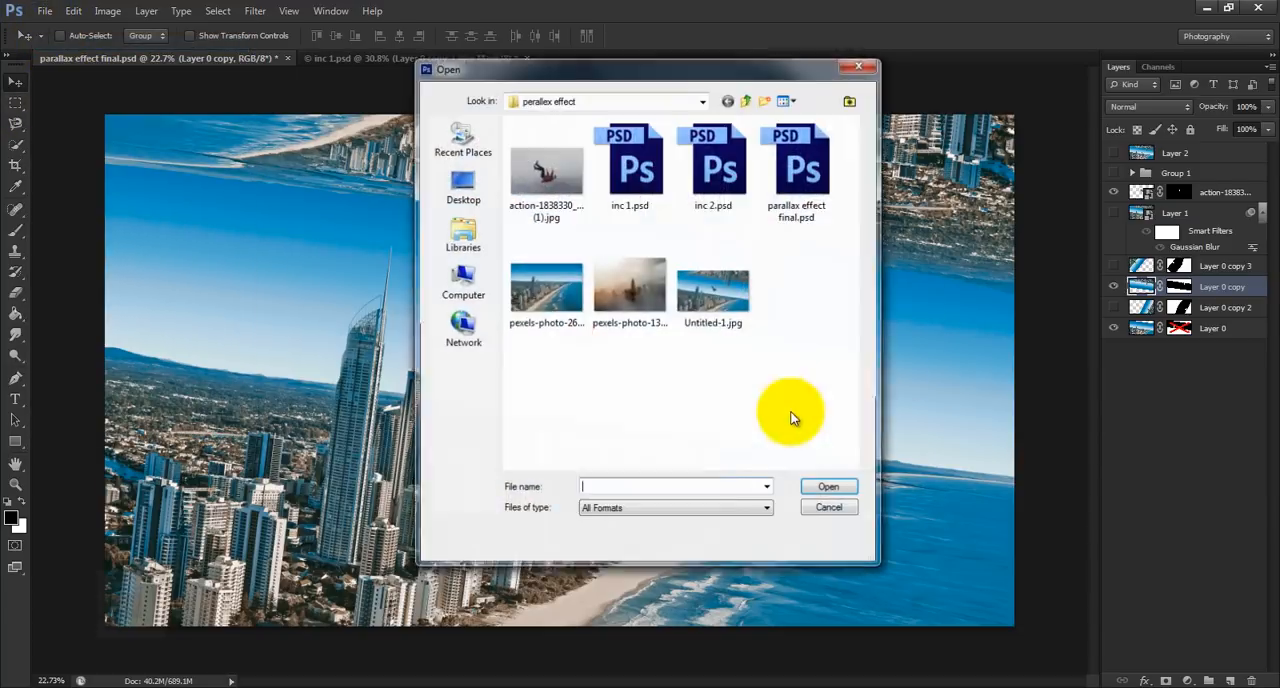
{"action": "left_click", "coordinate": [546, 290]}
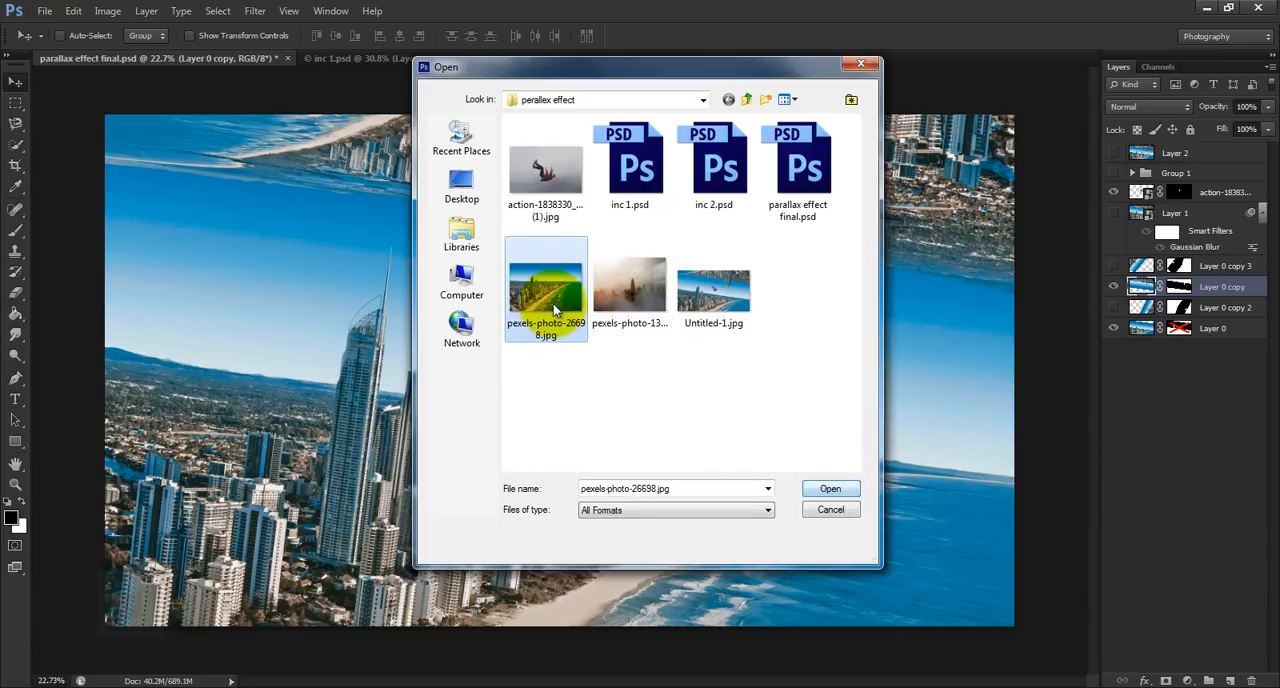
{"action": "left_click", "coordinate": [830, 489]}
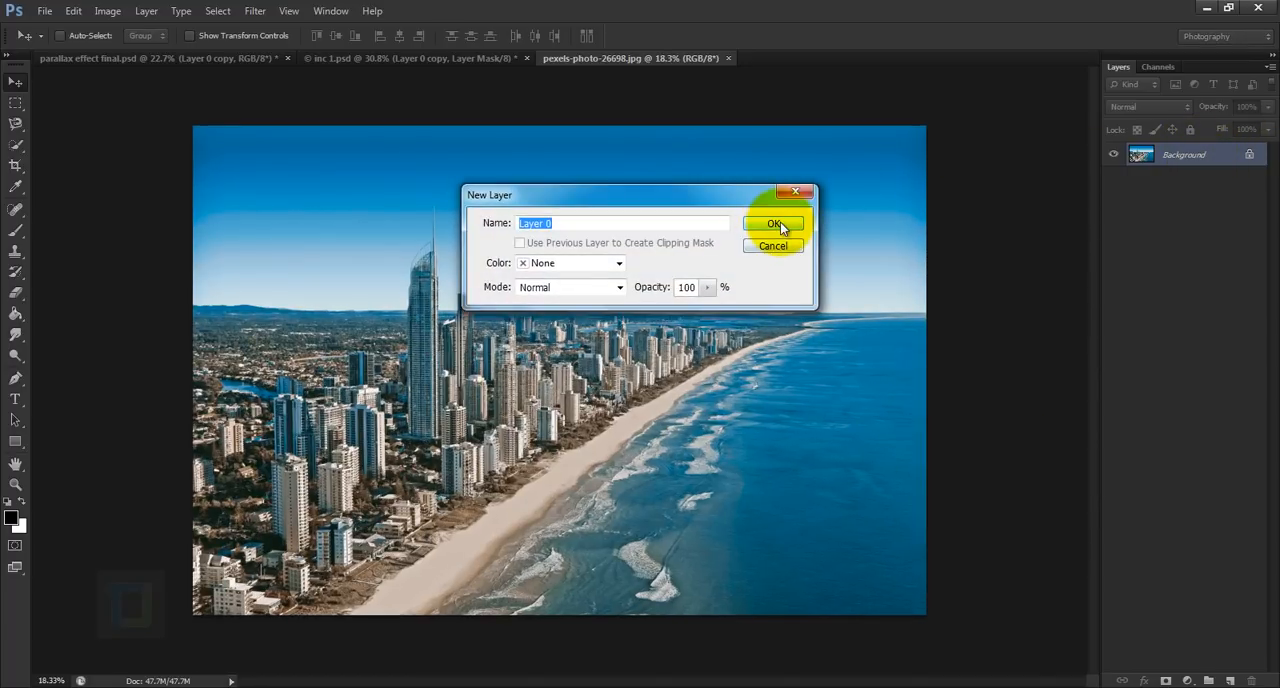
- Convert the background into Layer 0, duplicate it, and begin renaming the copy
{"action": "left_click", "coordinate": [773, 223]}
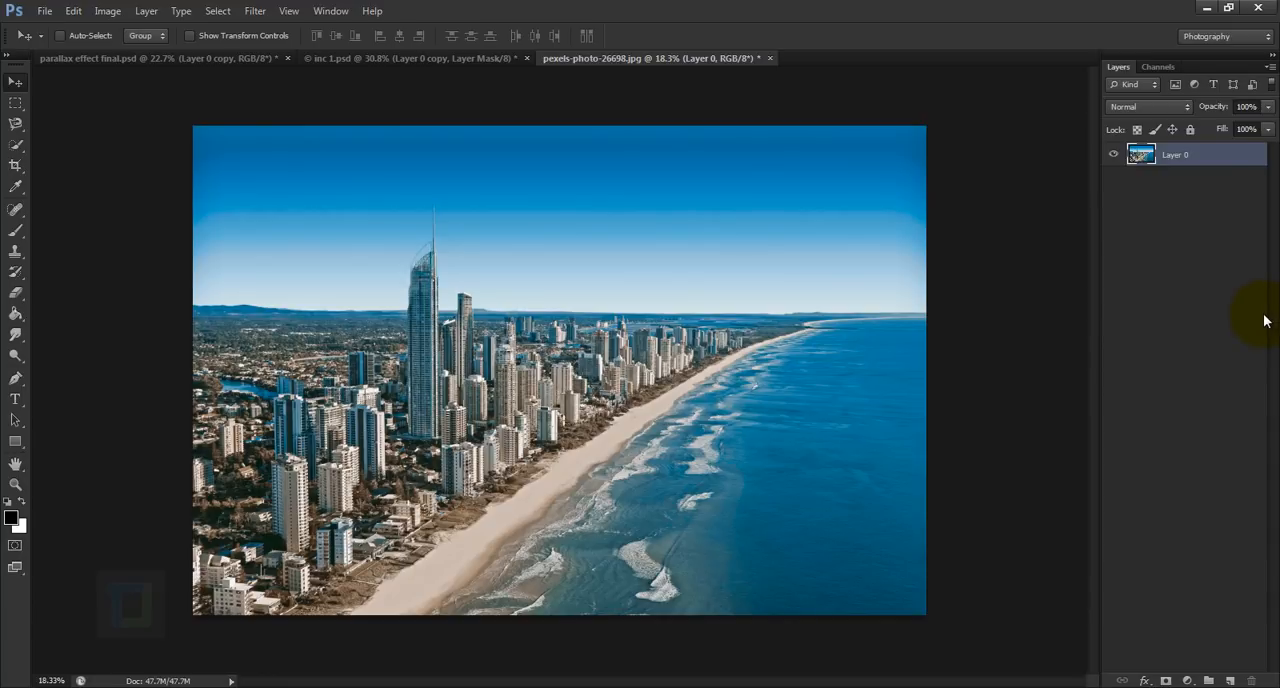
{"action": "key", "text": "ctrl+j"}
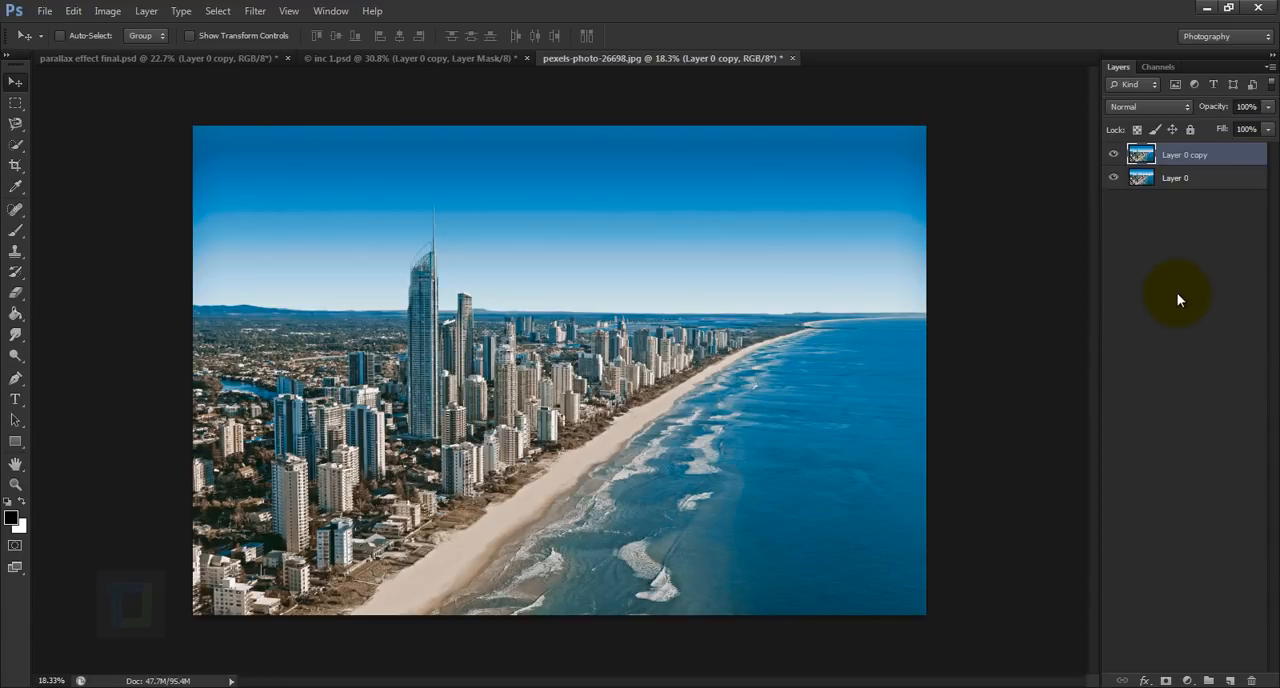
{"action": "double_click", "coordinate": [1185, 154]}
{"action": "type", "text": "top"}
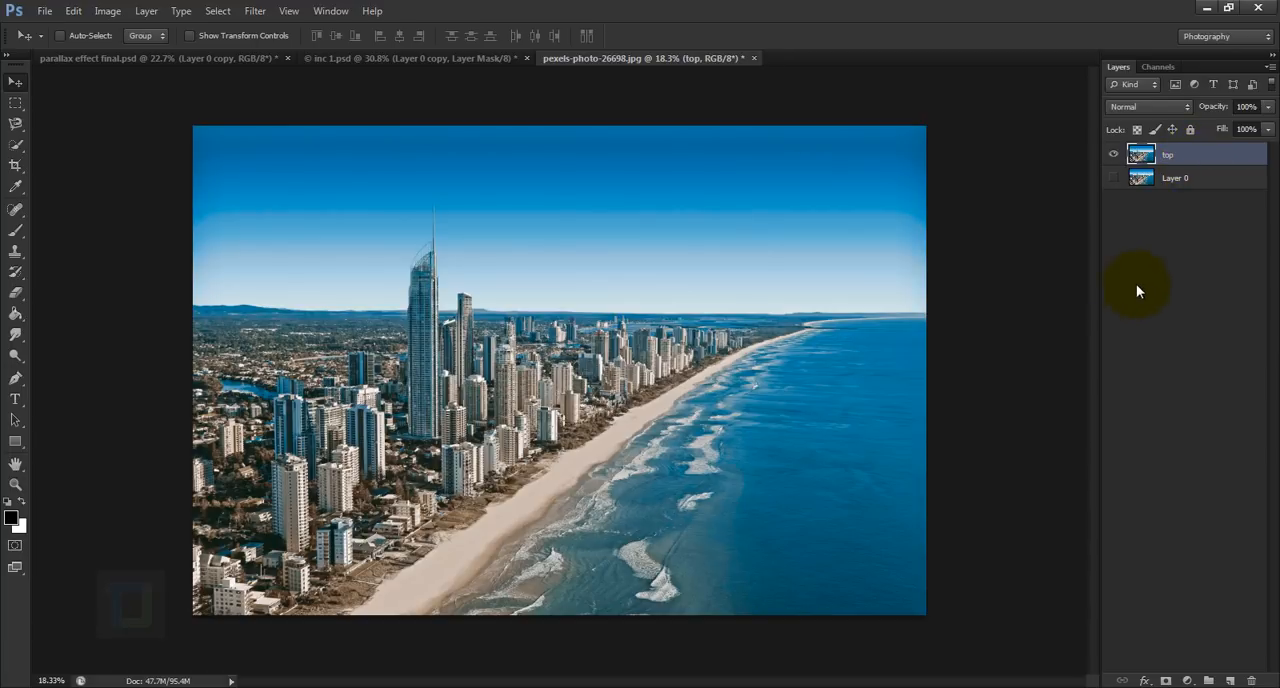
{"action": "mouse_move", "coordinate": [1147, 289]}
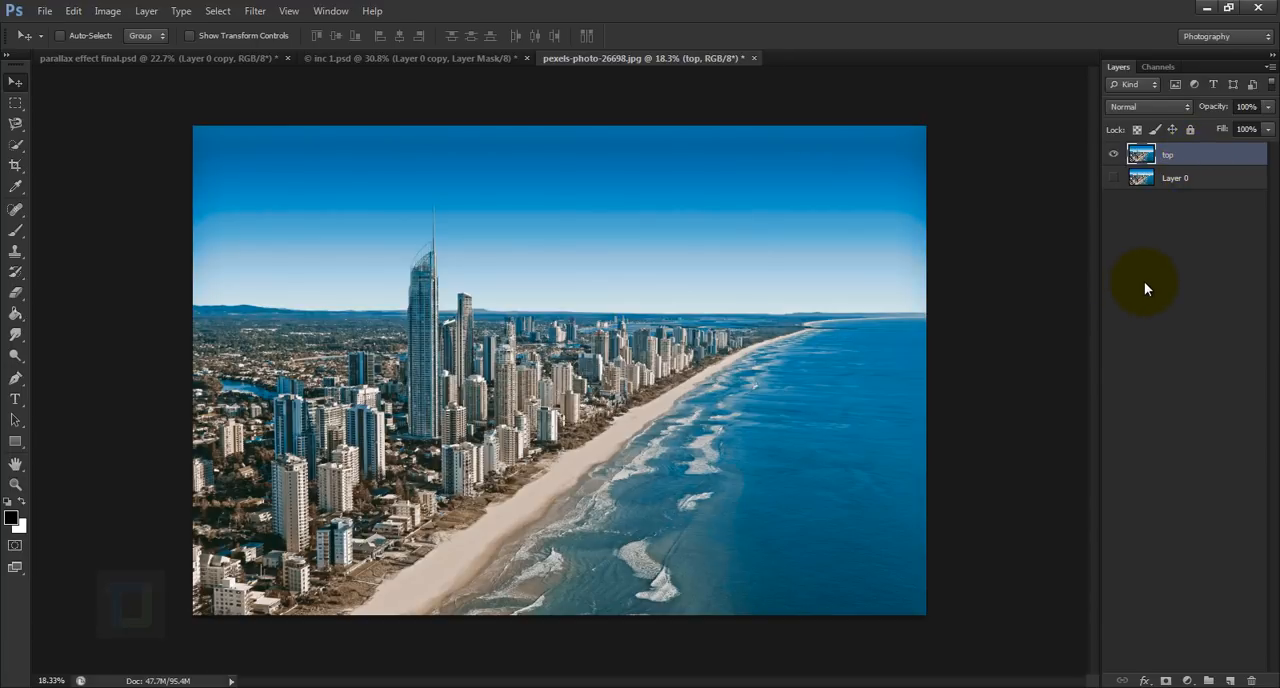
{"action": "mouse_move", "coordinate": [965, 297]}
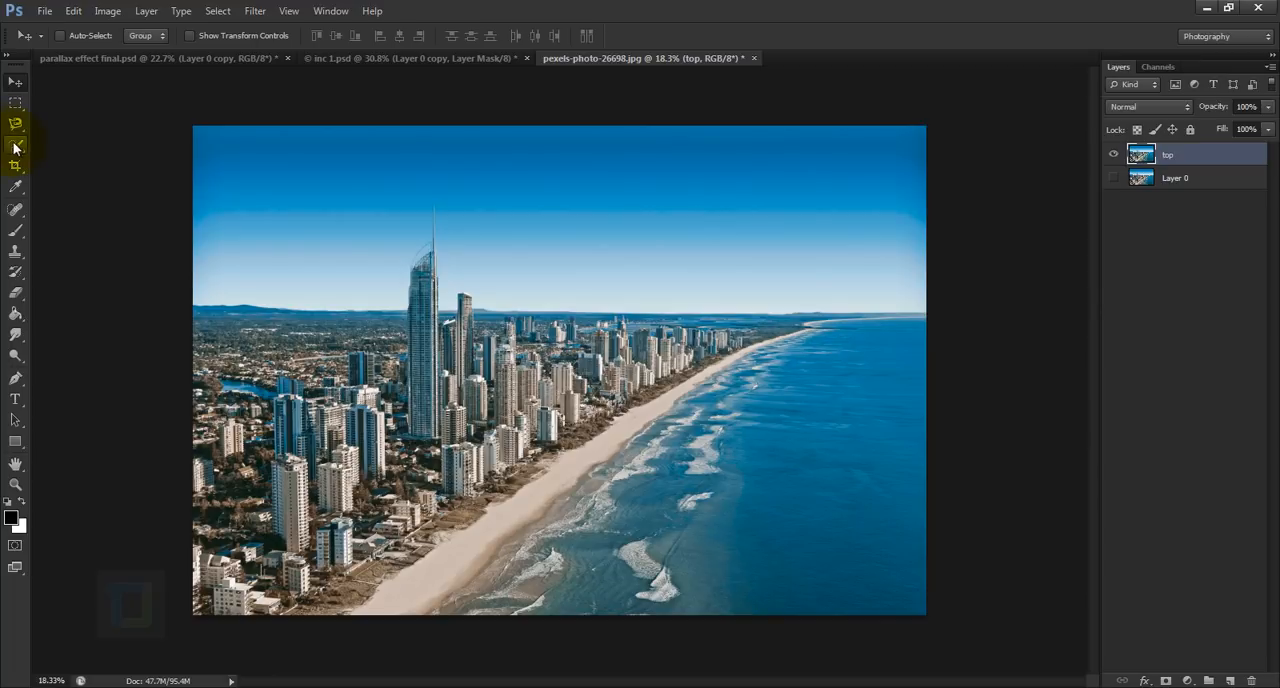
- Switch to the Magic Wand Tool from the Quick Selection flyout
{"action": "left_click", "coordinate": [15, 124]}
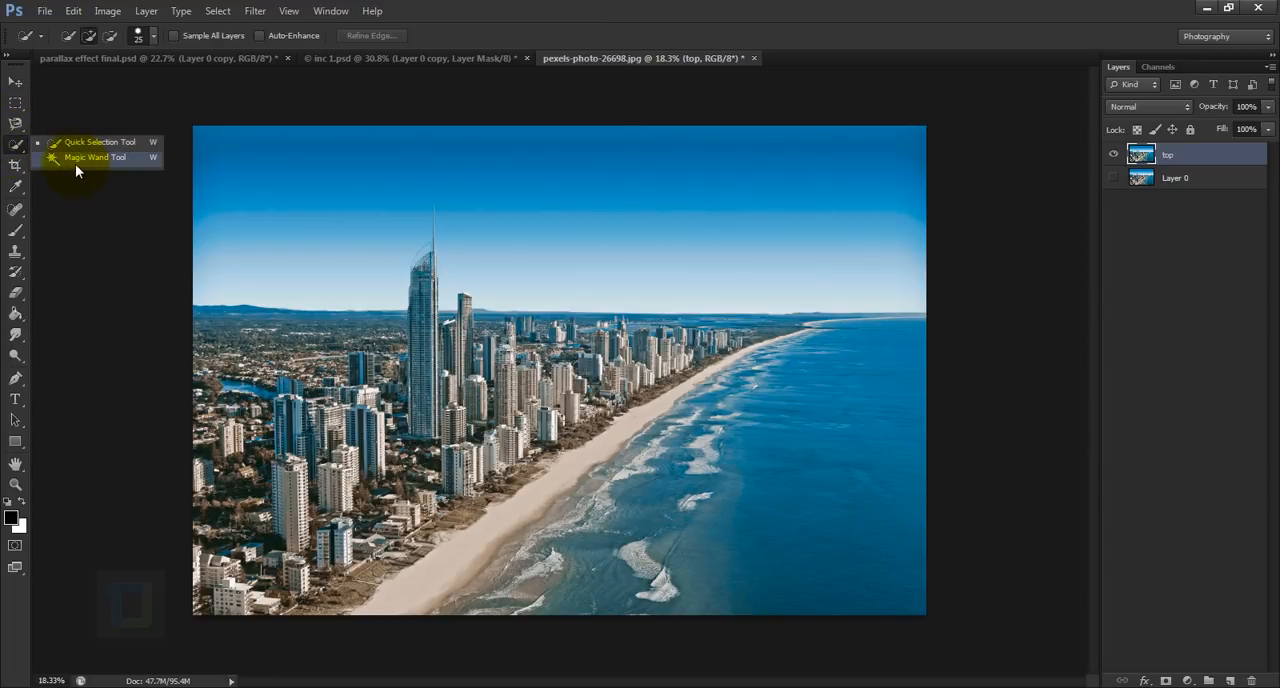
{"action": "left_click", "coordinate": [94, 157]}
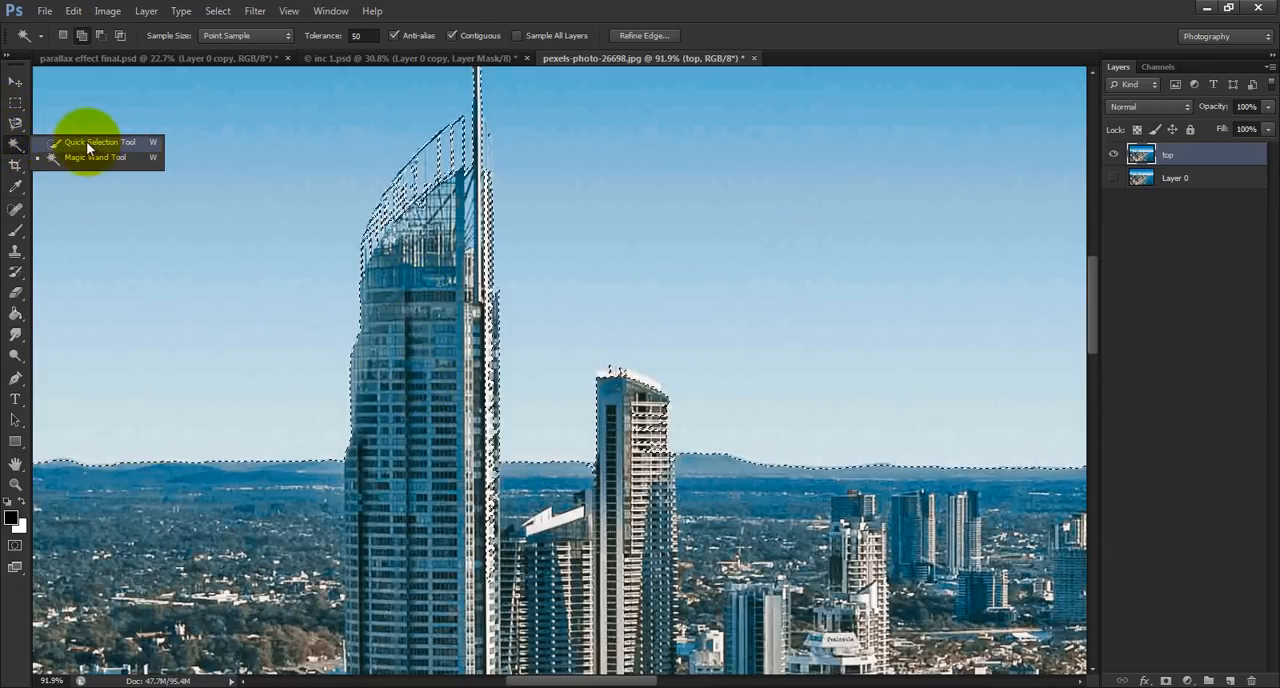
- Switch to the Quick Selection Tool to extend the sky selection
{"action": "left_click", "coordinate": [92, 141]}
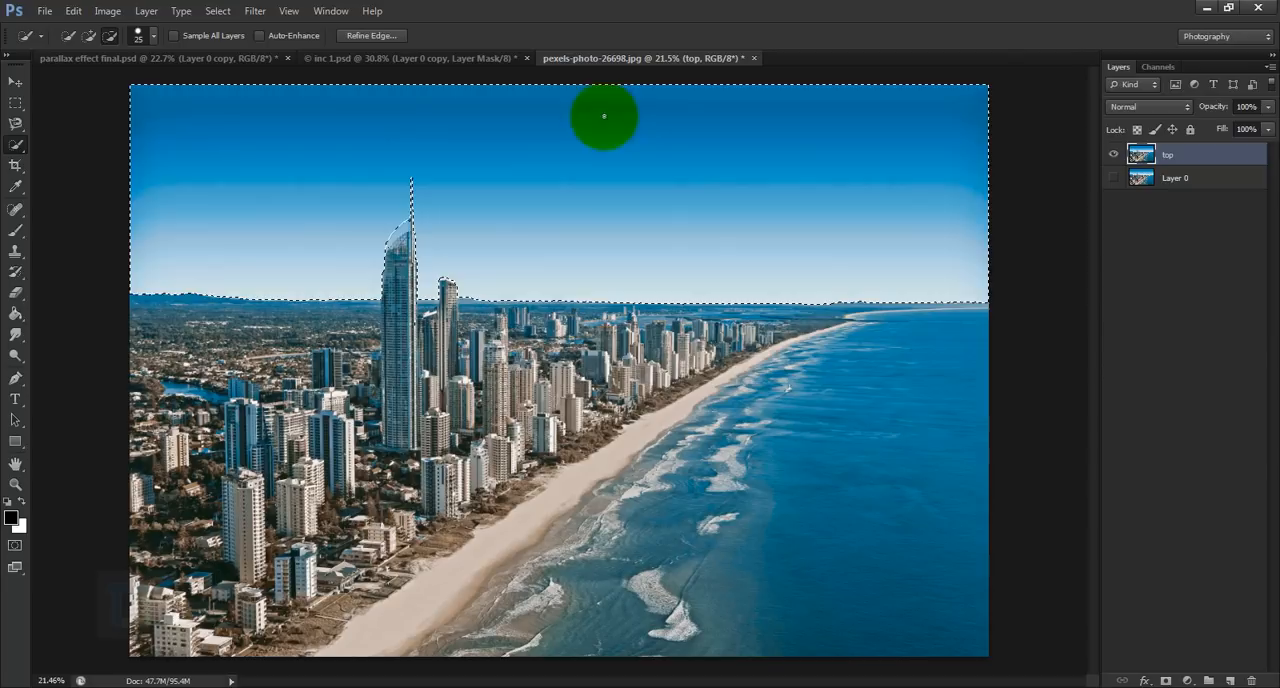
{"action": "mouse_move", "coordinate": [1118, 222]}
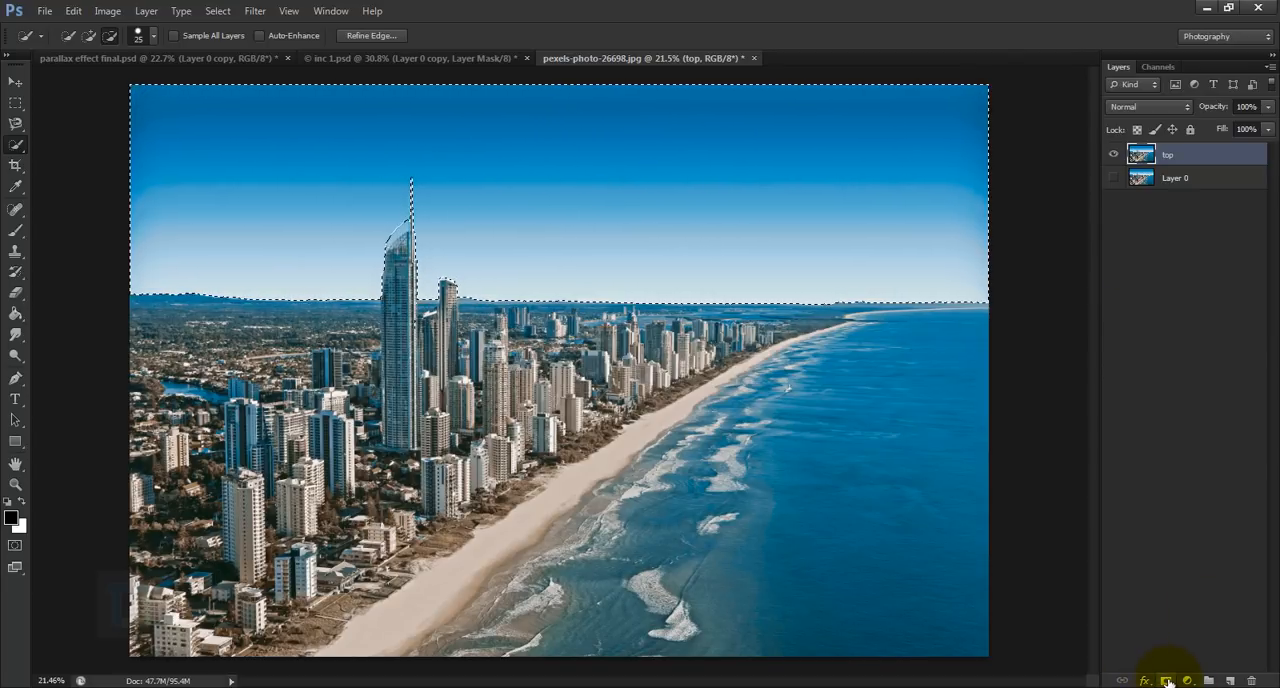
- Begin inverting the sky selection so the city and sea are selected
{"action": "key", "text": "alt"}
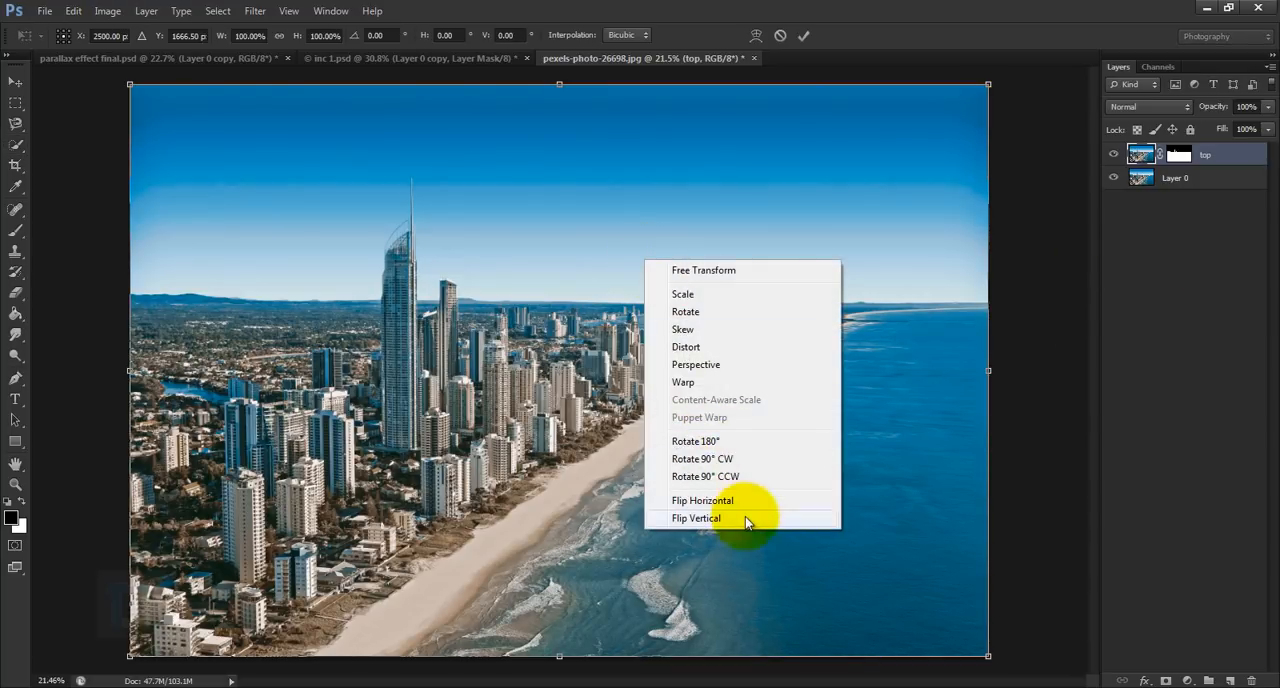
- Flip the masked city layer horizontally and then vertically
{"action": "left_click", "coordinate": [702, 500]}
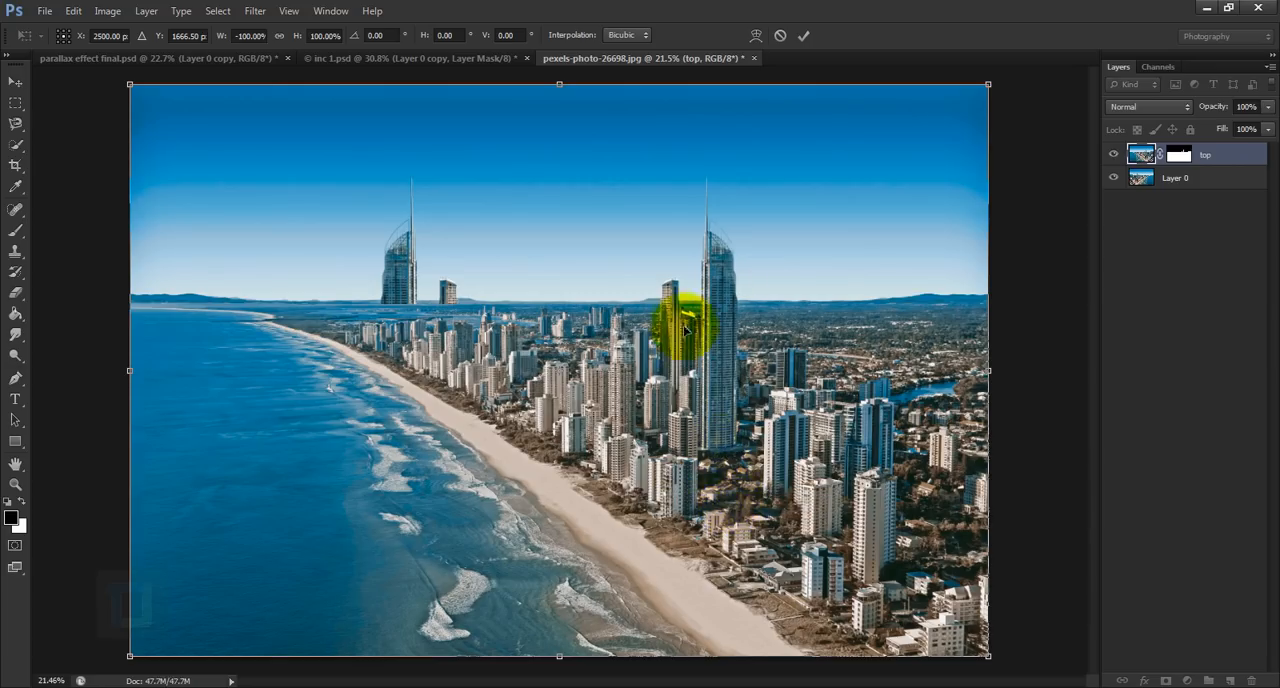
{"action": "right_click", "coordinate": [685, 330]}
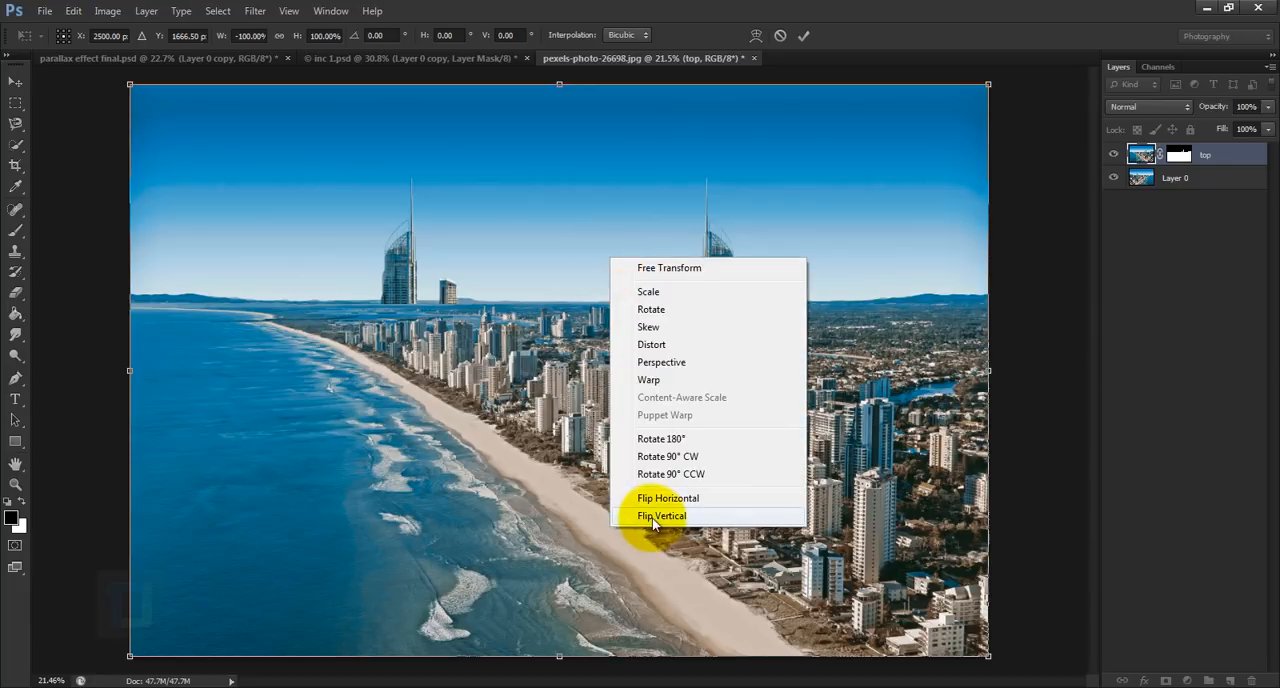
{"action": "left_click", "coordinate": [661, 515]}
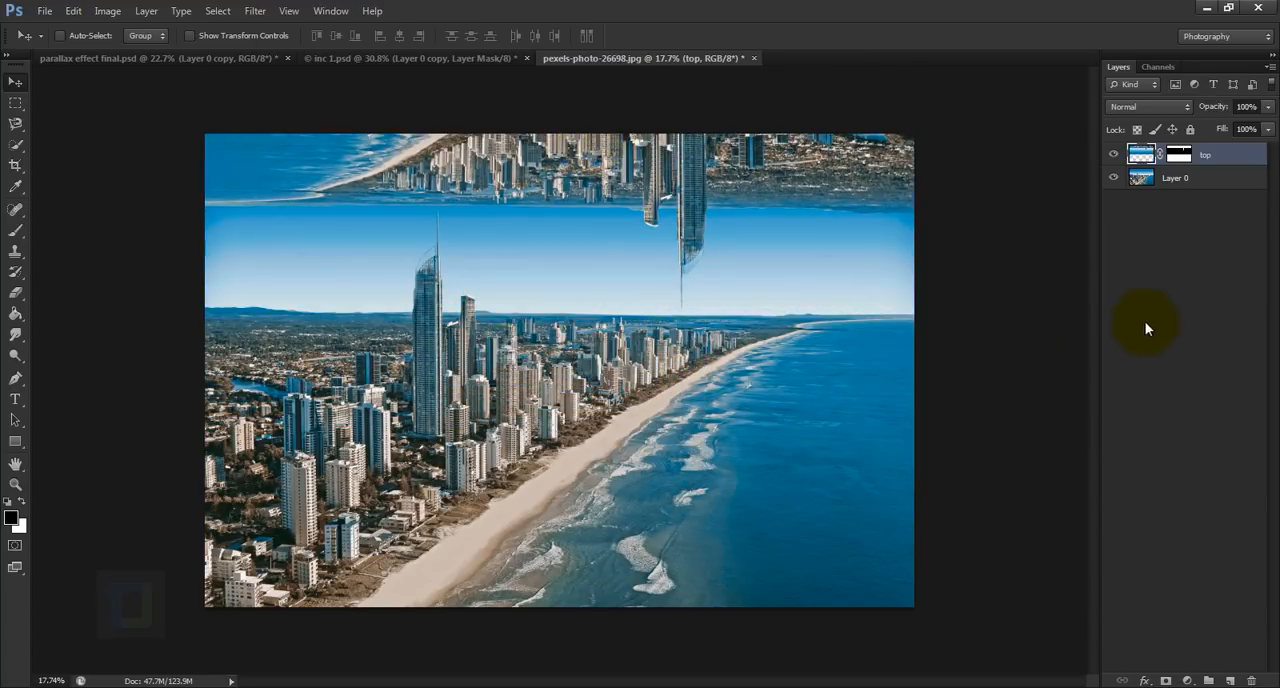
- Drag Layer 0 lower, then drag the upside-down city down to close the gap
{"action": "left_click", "coordinate": [645, 155]}
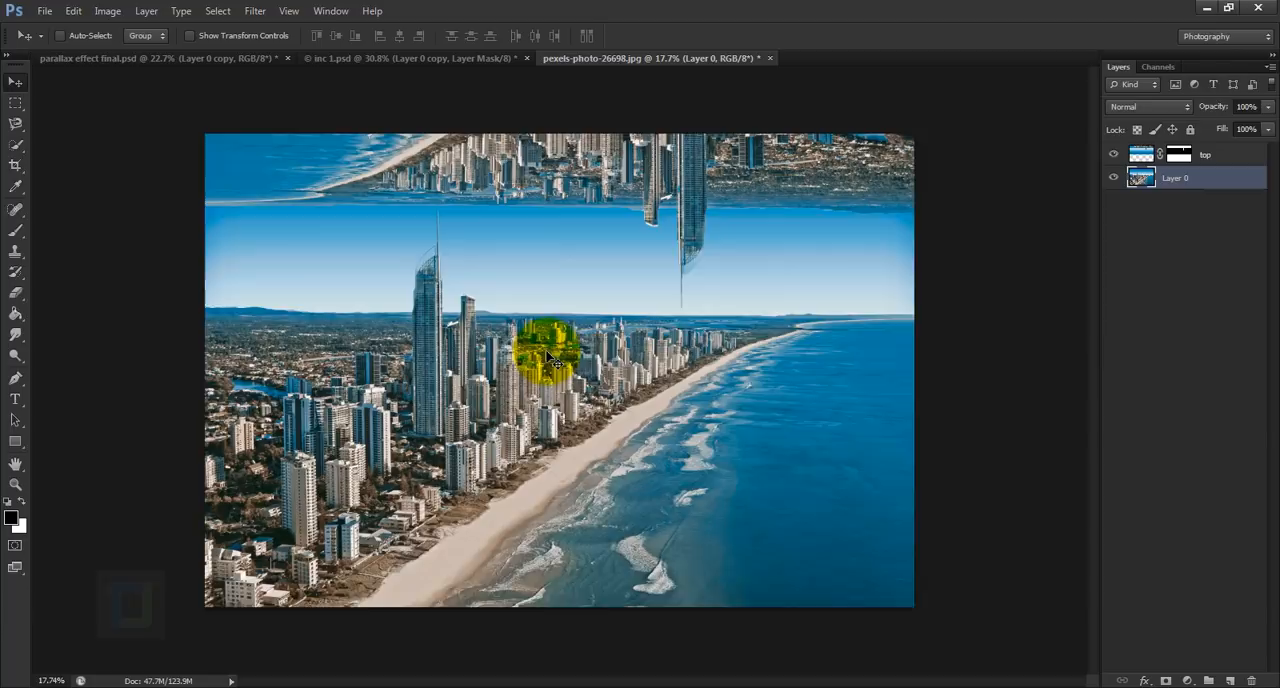
{"action": "left_click_drag", "start_coordinate": [550, 360], "coordinate": [550, 430]}
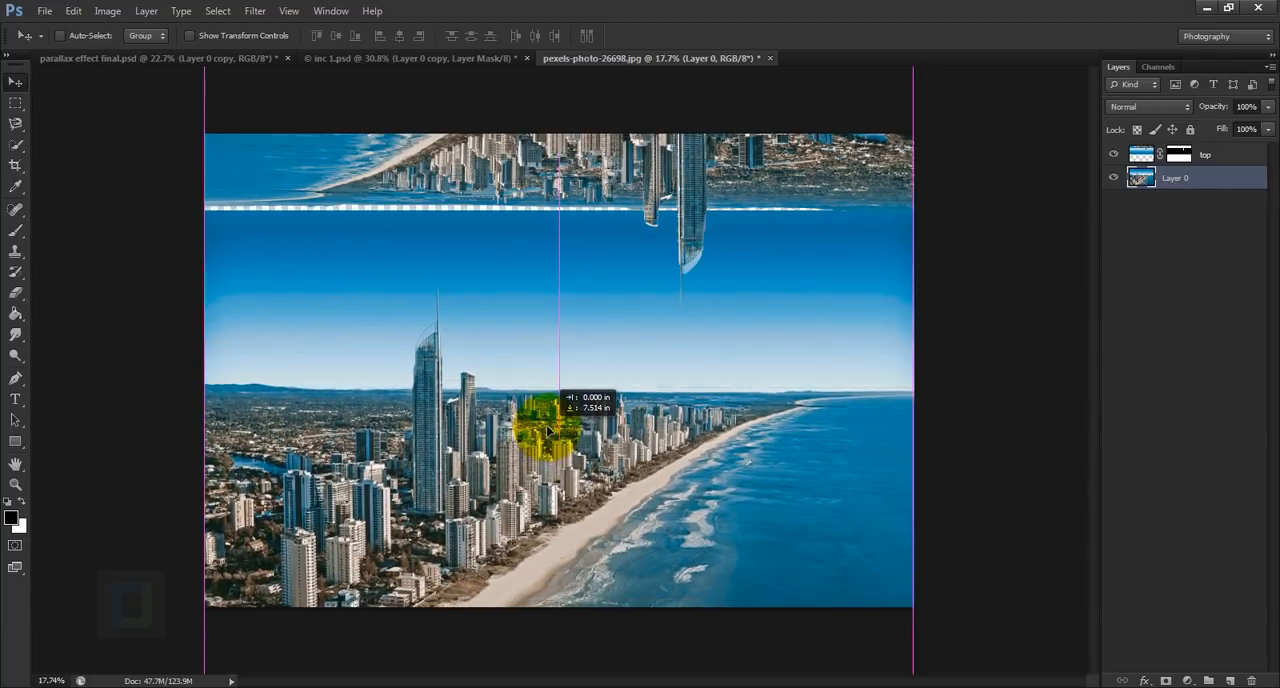
{"action": "left_click_drag", "start_coordinate": [548, 430], "coordinate": [548, 423]}
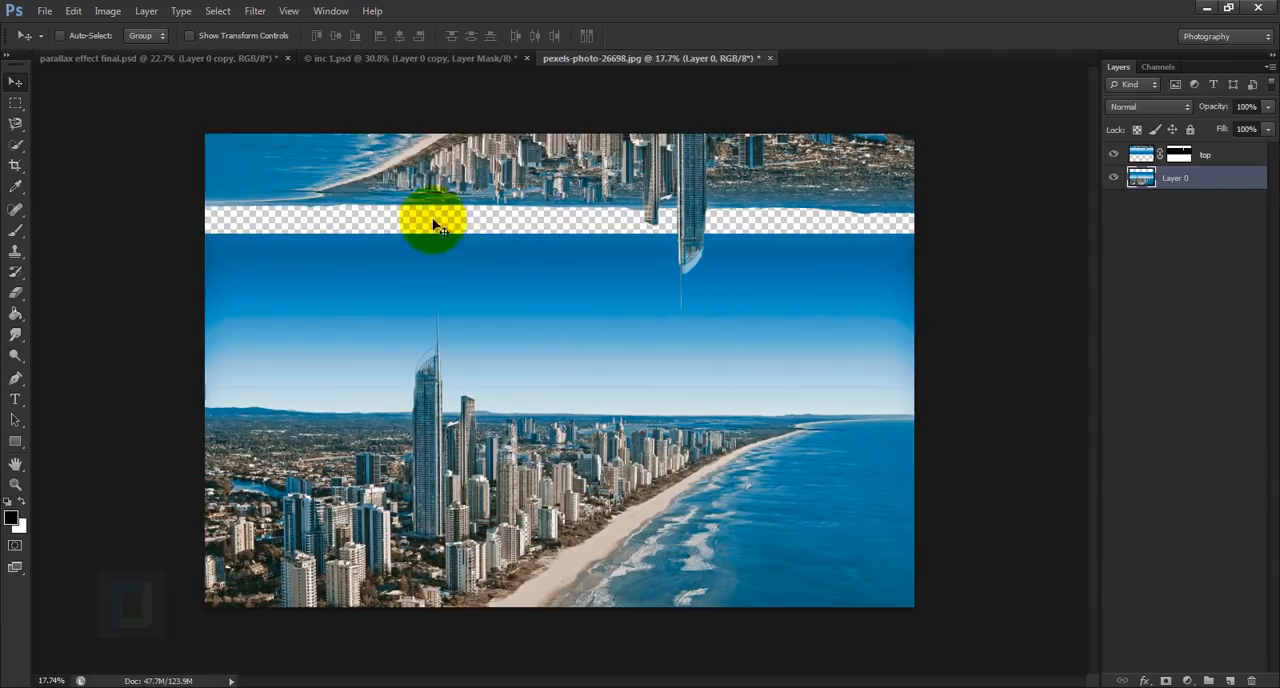
{"action": "left_click_drag", "start_coordinate": [435, 220], "coordinate": [540, 320]}
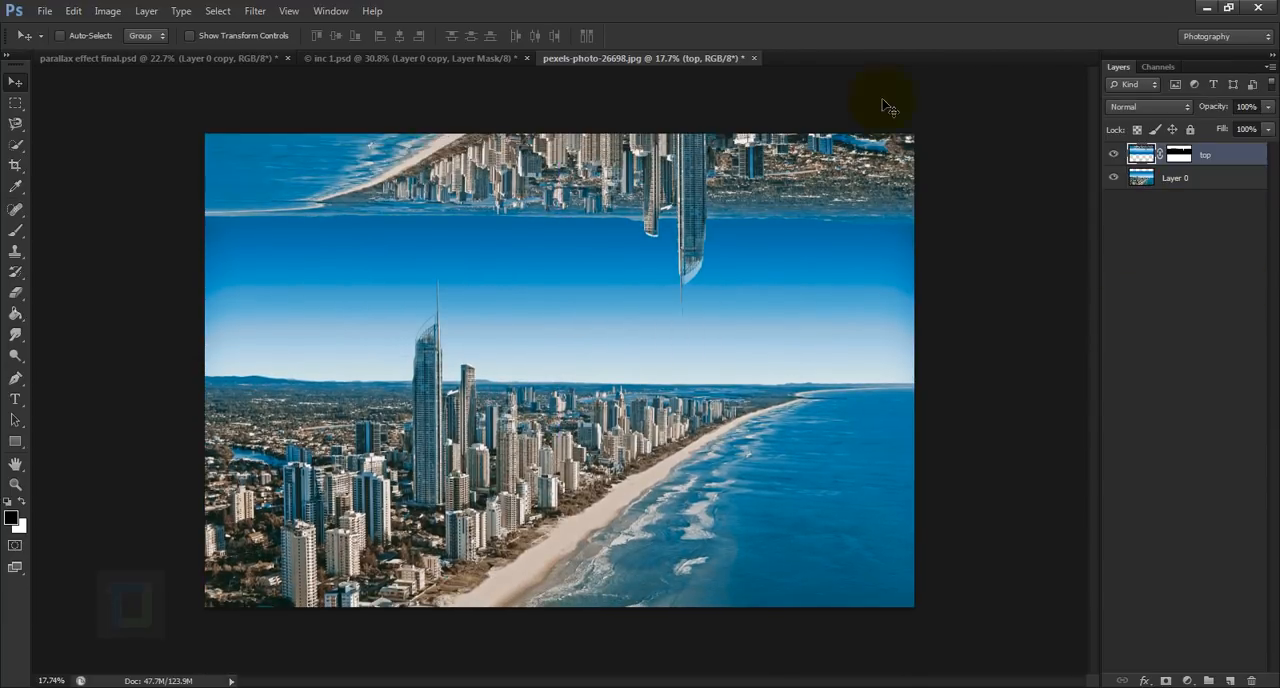
- Select both city layers, rotate about 5.7° and scale to about 108%, then commit
{"action": "key", "text": "ctrl"}
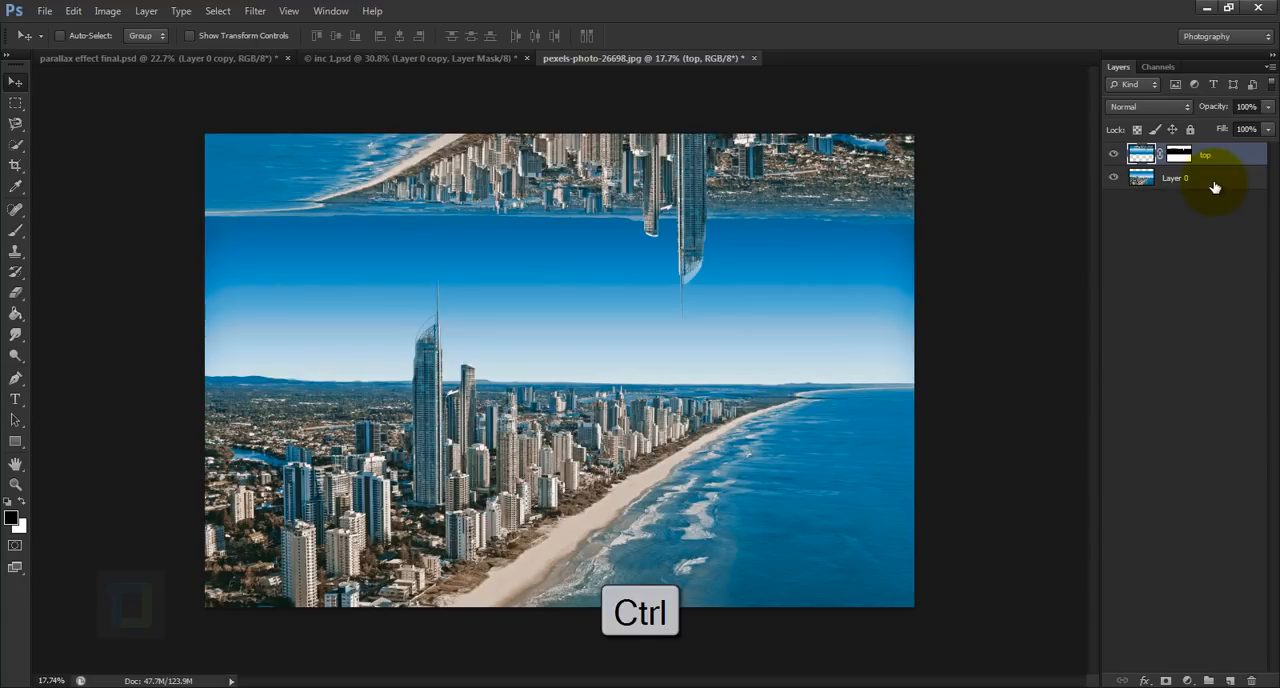
{"action": "left_click", "coordinate": [1175, 177]}
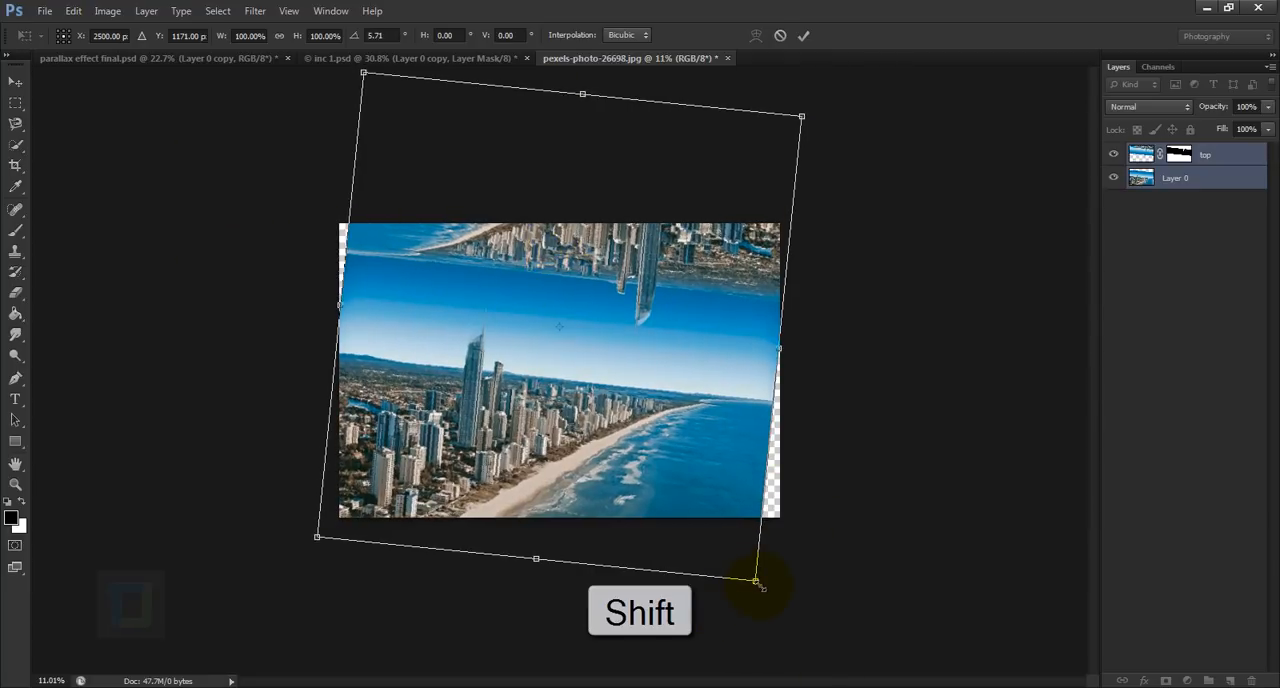
{"action": "left_click_drag", "start_coordinate": [755, 582], "coordinate": [773, 605]}
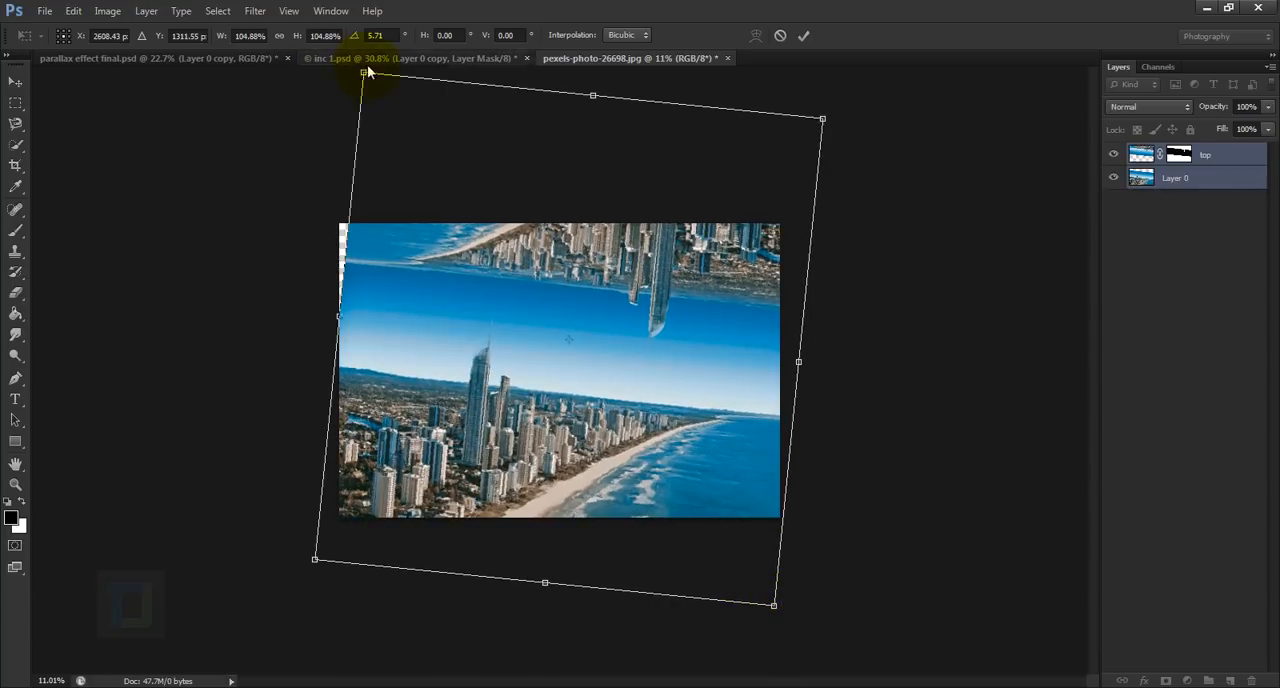
{"action": "left_click_drag", "start_coordinate": [363, 73], "coordinate": [372, 90]}
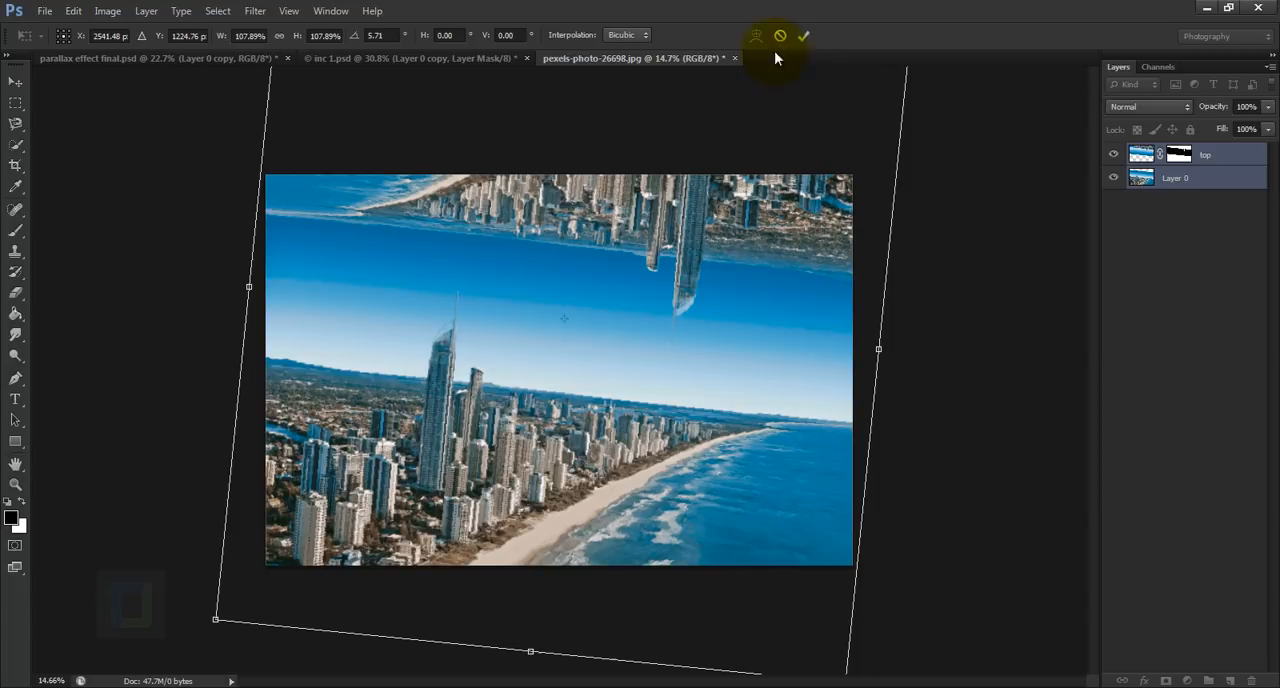
{"action": "left_click", "coordinate": [803, 36]}
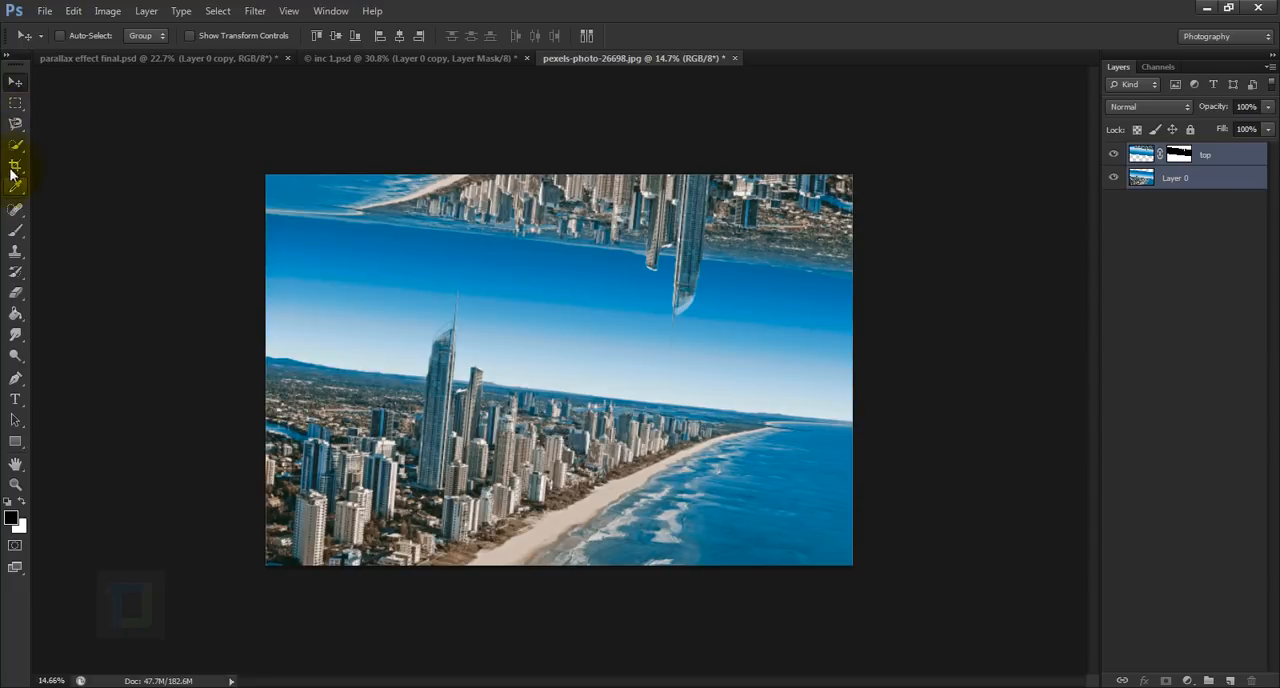
- Switch to the Crop tool for a 16:9 HD crop
{"action": "left_click", "coordinate": [15, 165]}
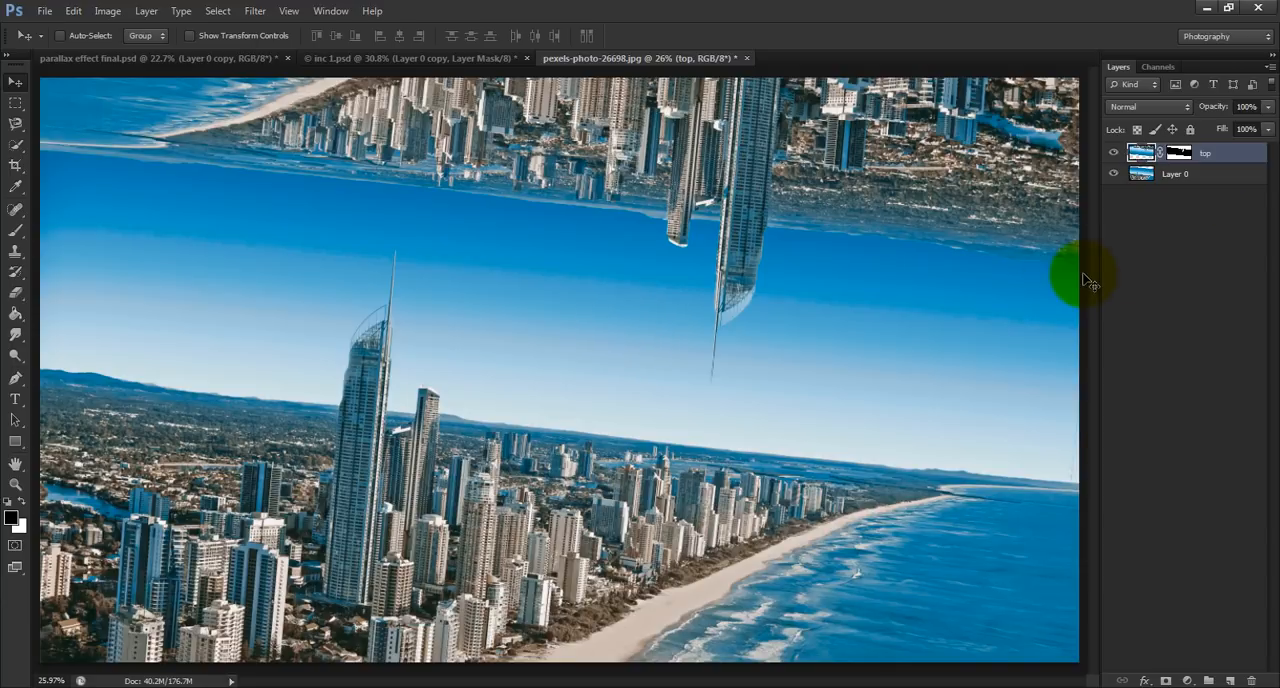
{"action": "mouse_move", "coordinate": [75, 185]}
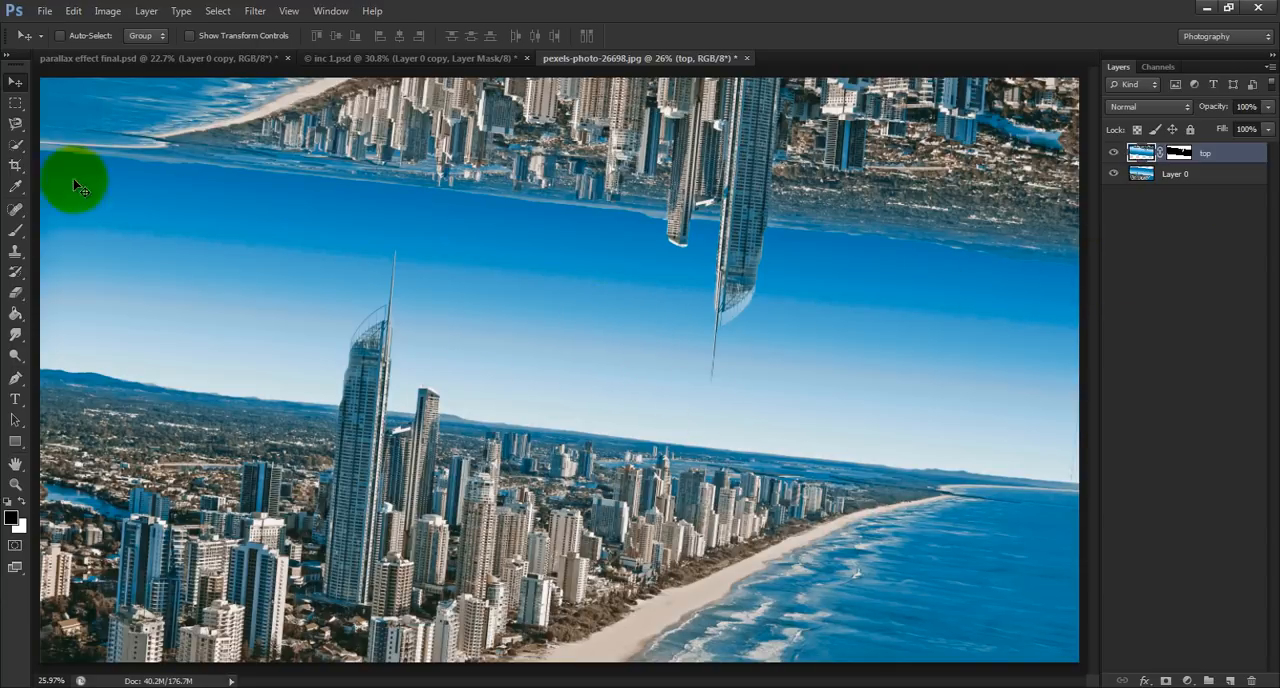
- Place action-1838330_1920 (1).jpg into the cityscape document as a new layer
{"action": "left_click", "coordinate": [44, 10]}
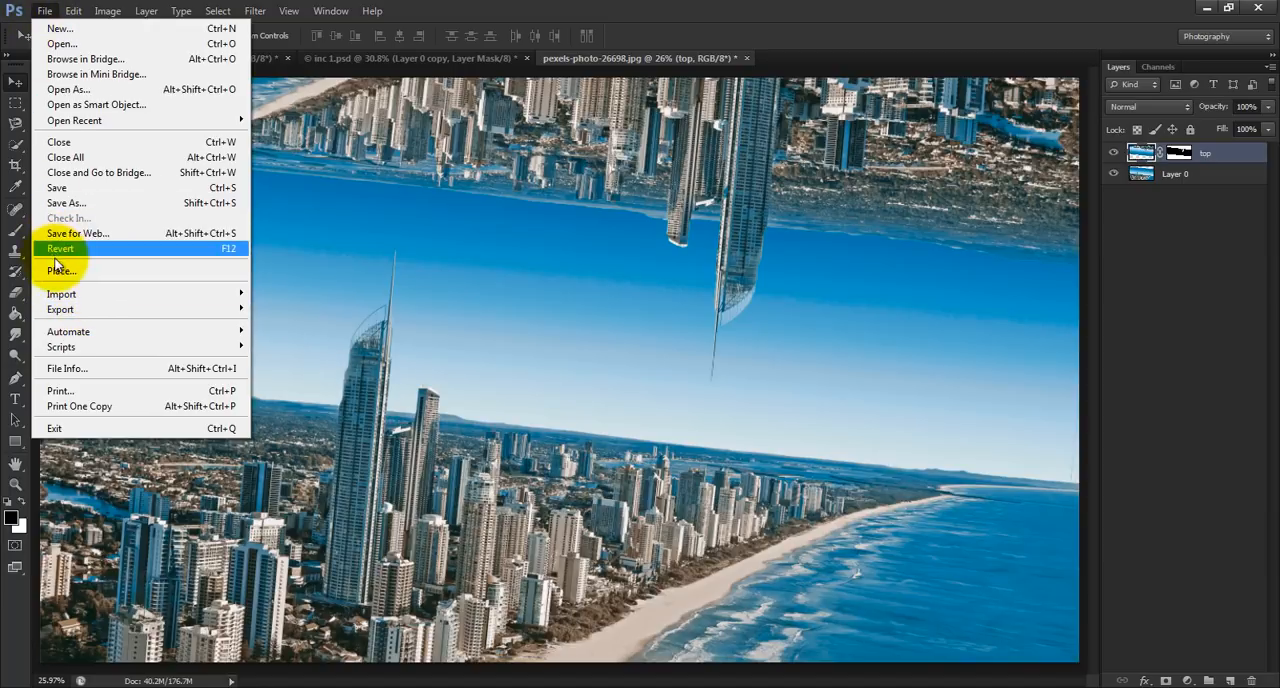
{"action": "left_click", "coordinate": [61, 270]}
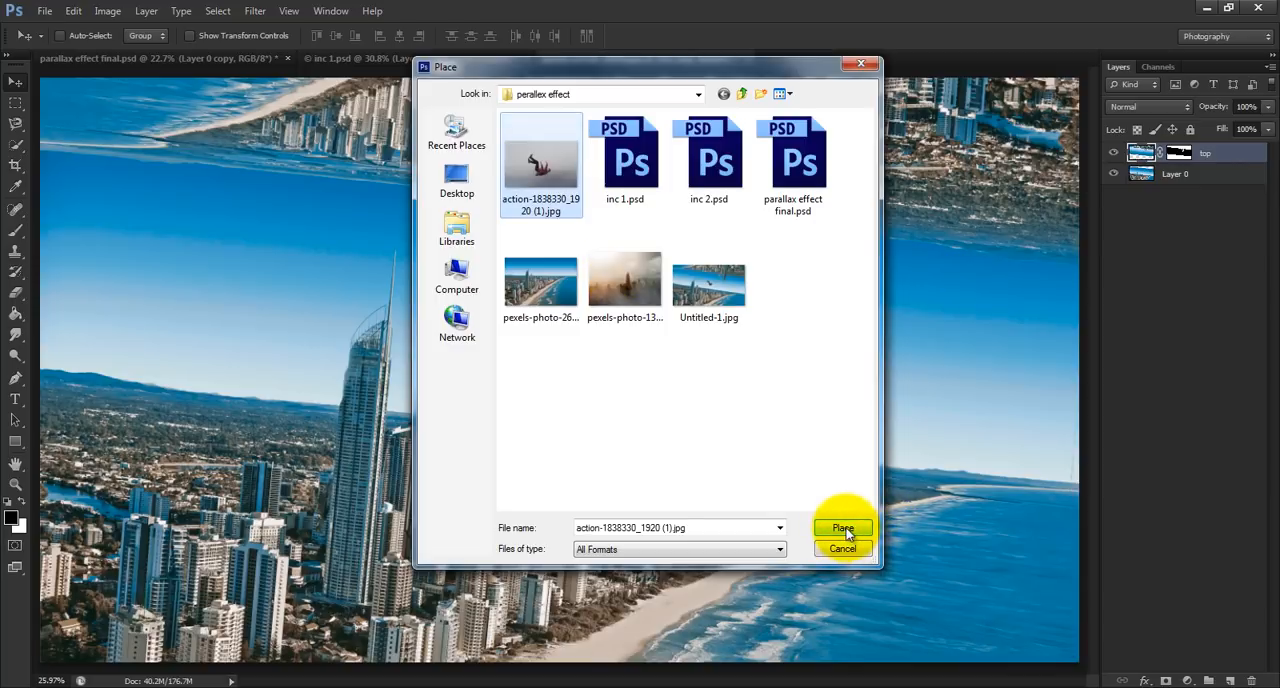
{"action": "left_click", "coordinate": [843, 528]}
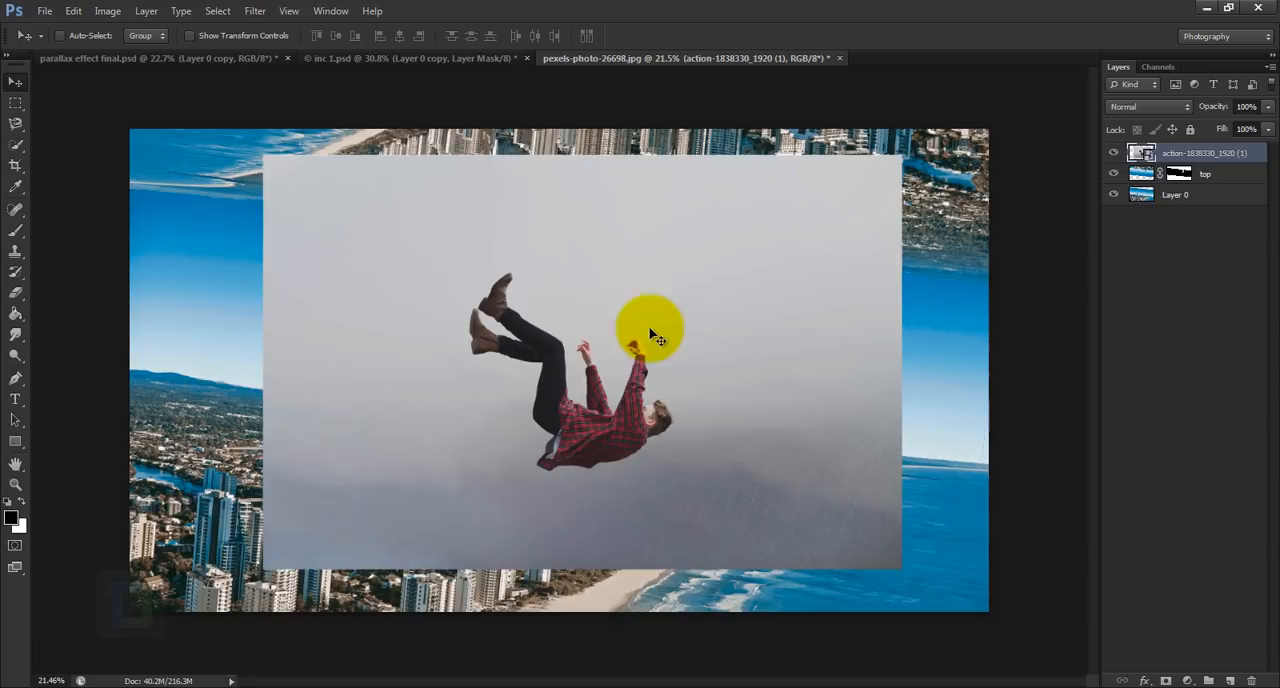
- Commit the placed falling-man photo, mask away his grey backdrop, and start resizing him
{"action": "left_click", "coordinate": [16, 140]}
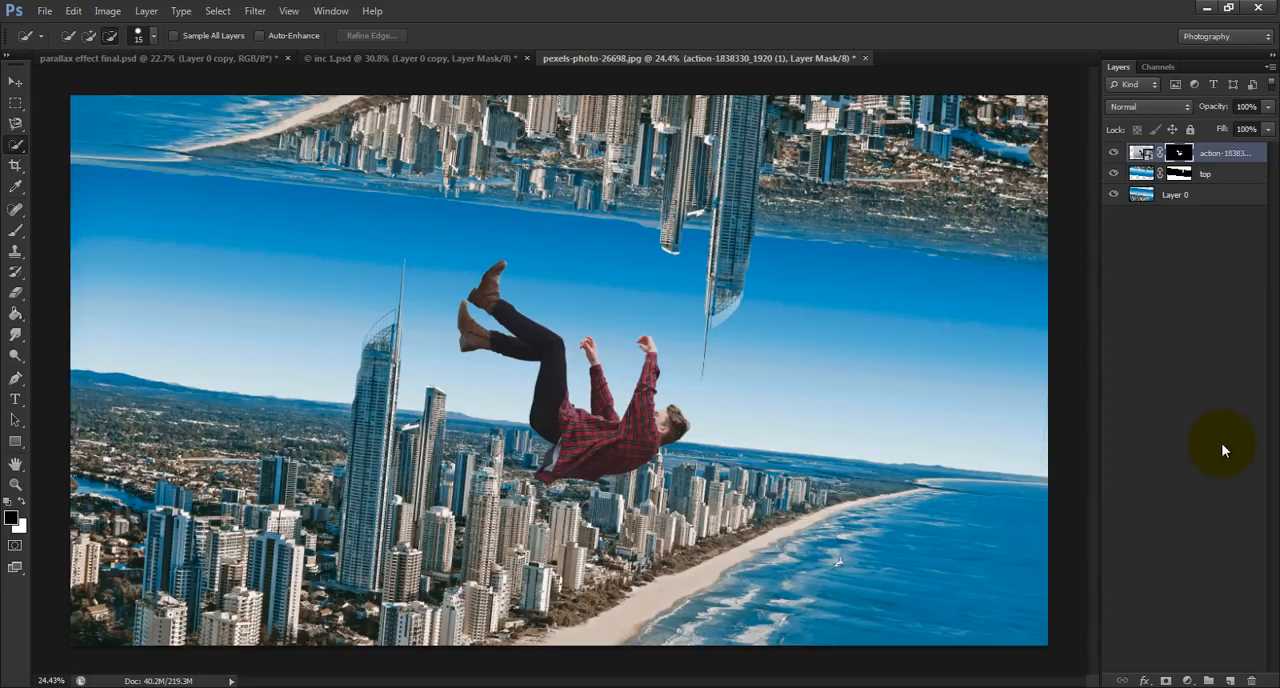
{"action": "left_click", "coordinate": [585, 185]}
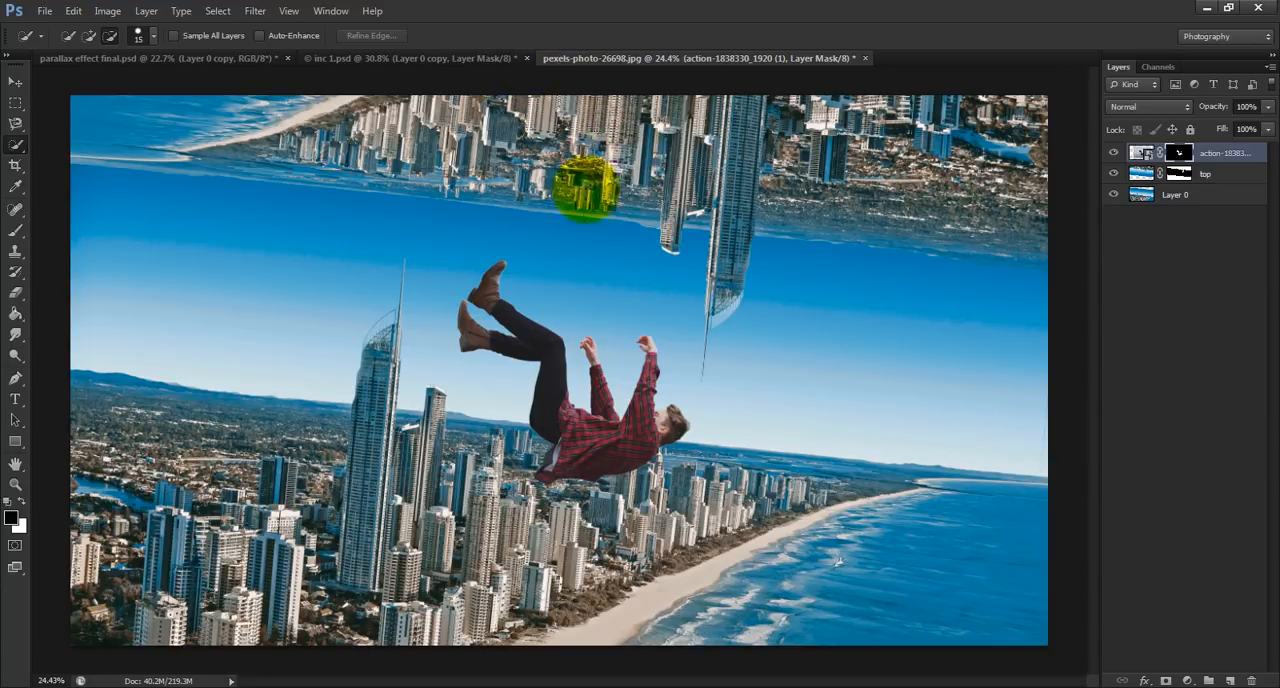
{"action": "key", "text": "ctrl+t"}
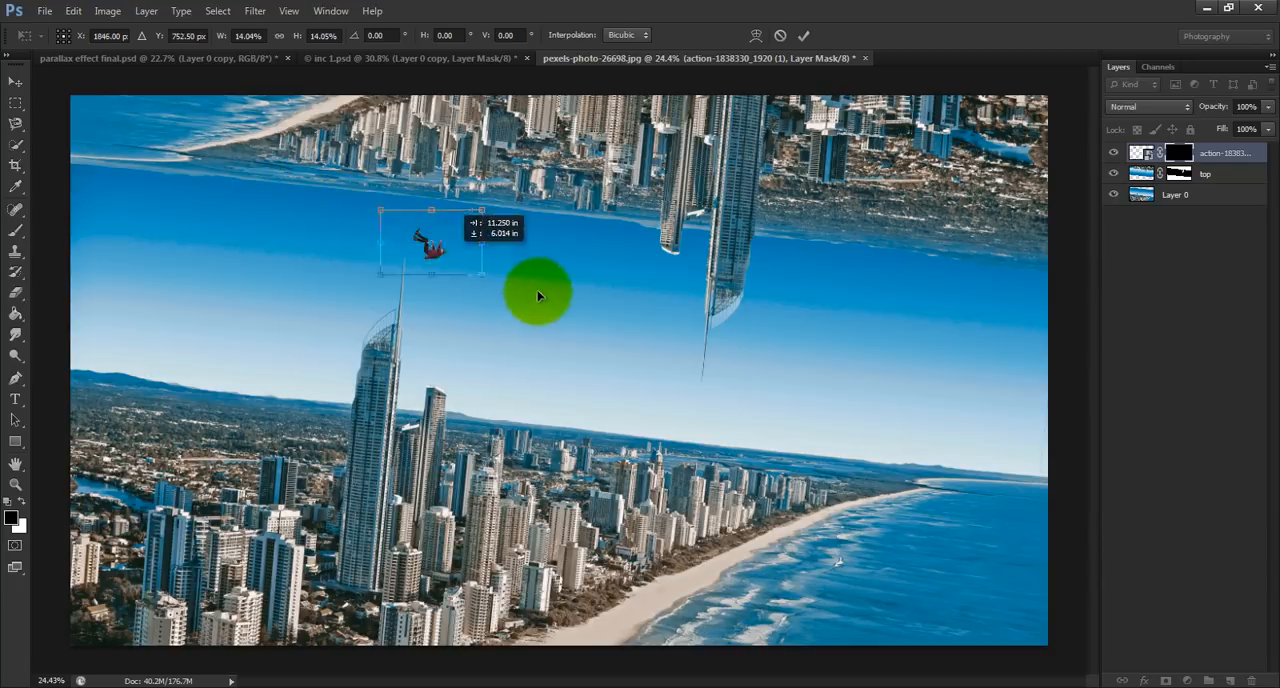
- Scale the falling man down to about 14% and position him between the skylines
{"action": "left_click_drag", "start_coordinate": [538, 295], "coordinate": [628, 360]}
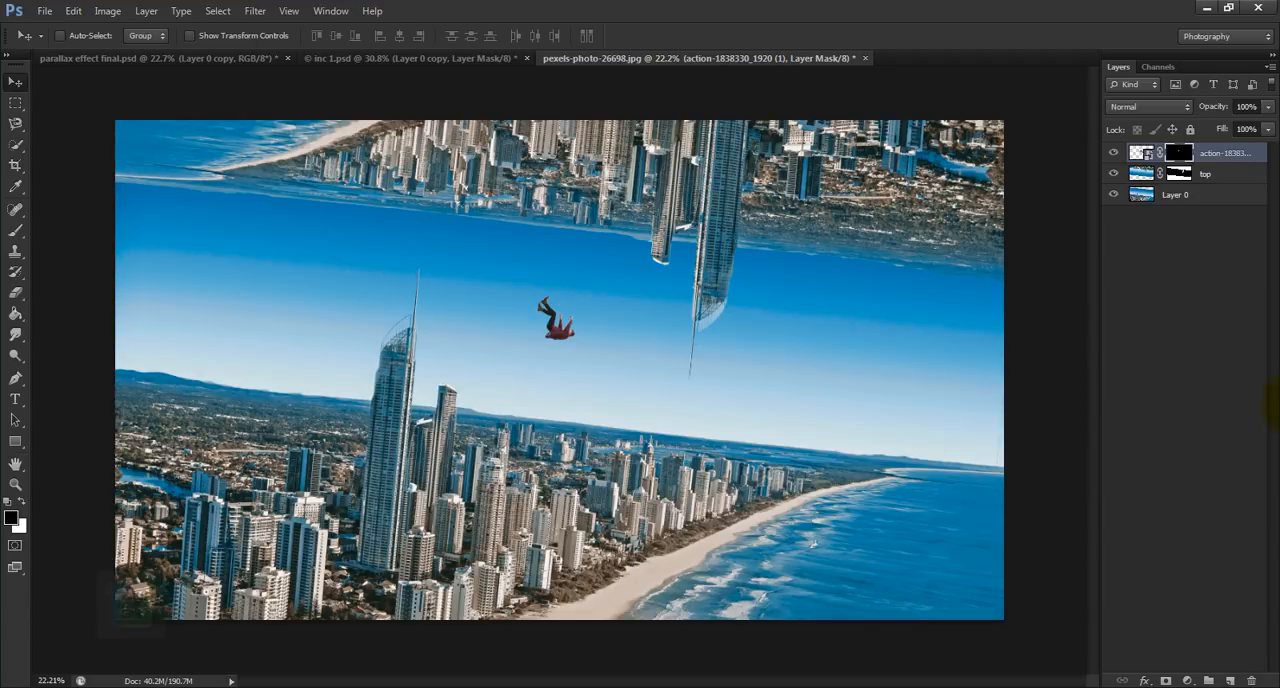
{"action": "left_click", "coordinate": [600, 535]}
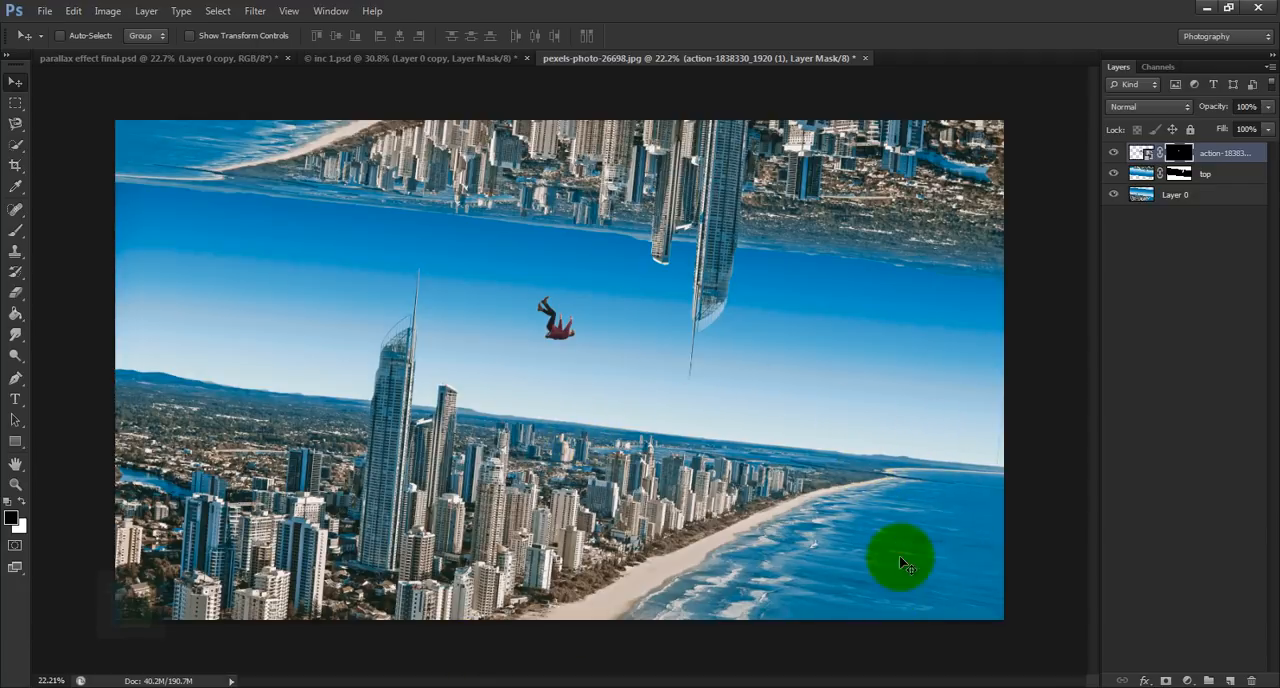
{"action": "mouse_move", "coordinate": [935, 548]}
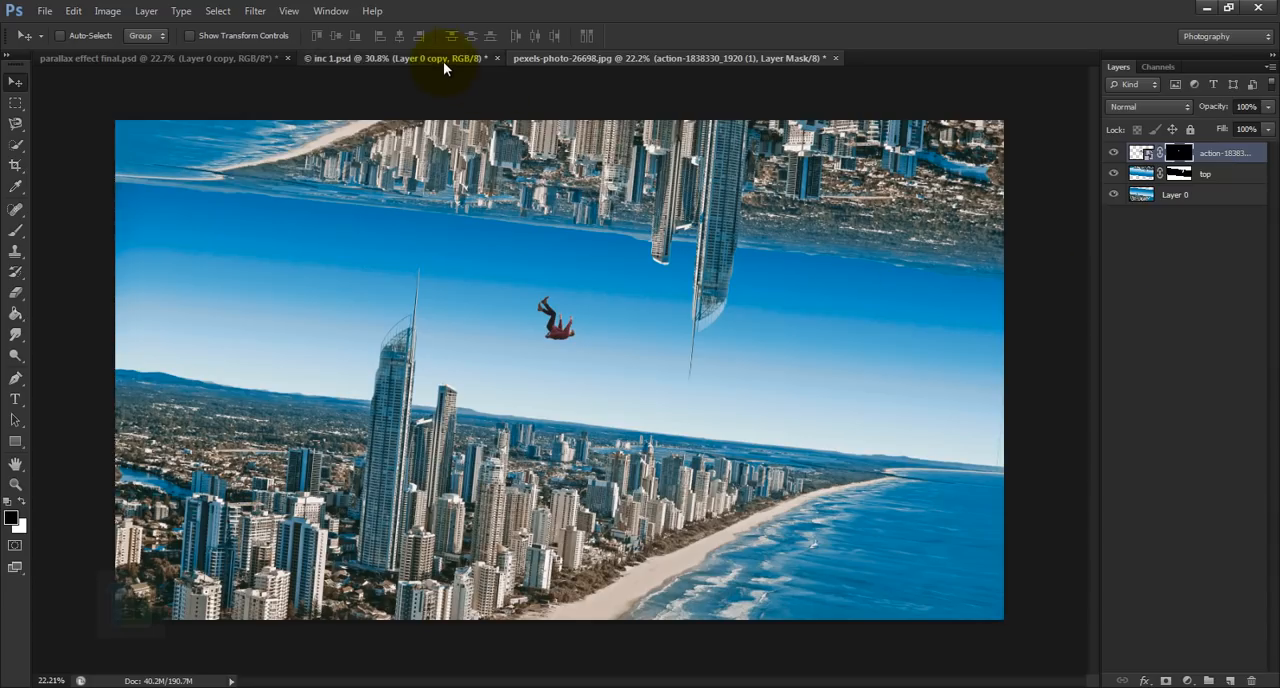
- Switch to the inc 1.psd hazy skyline document with twin spires
{"action": "left_click", "coordinate": [400, 58]}
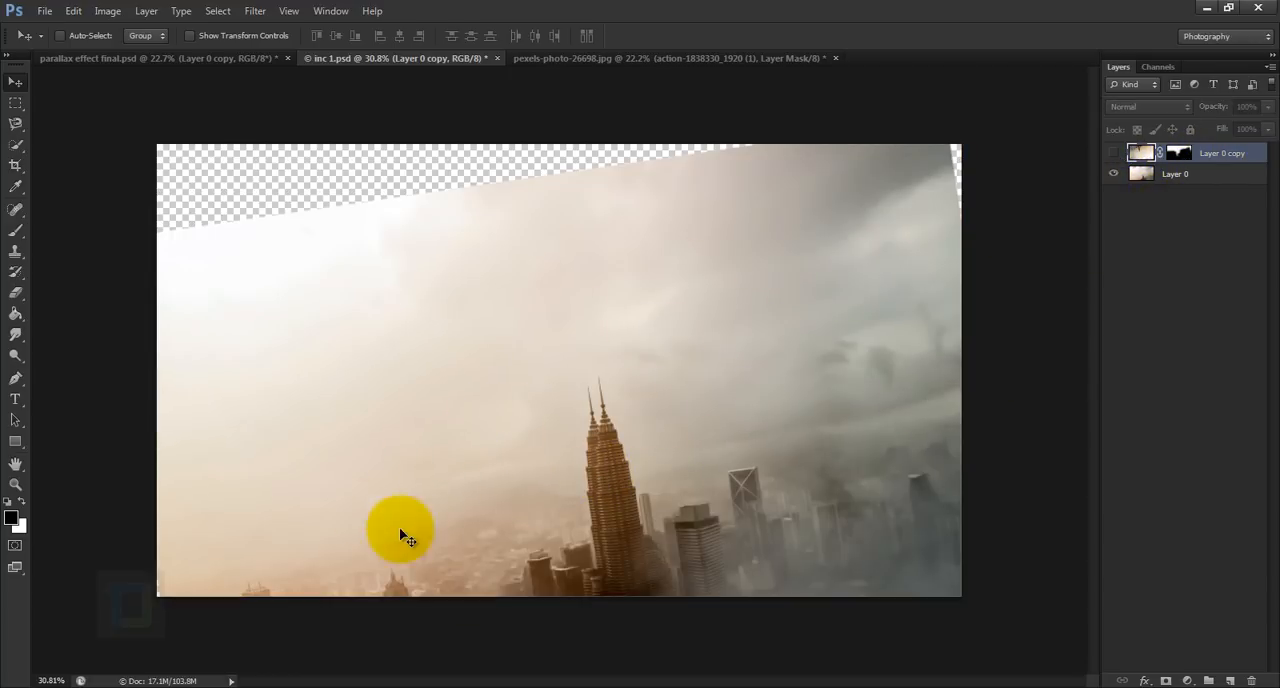
{"action": "mouse_move", "coordinate": [862, 325]}
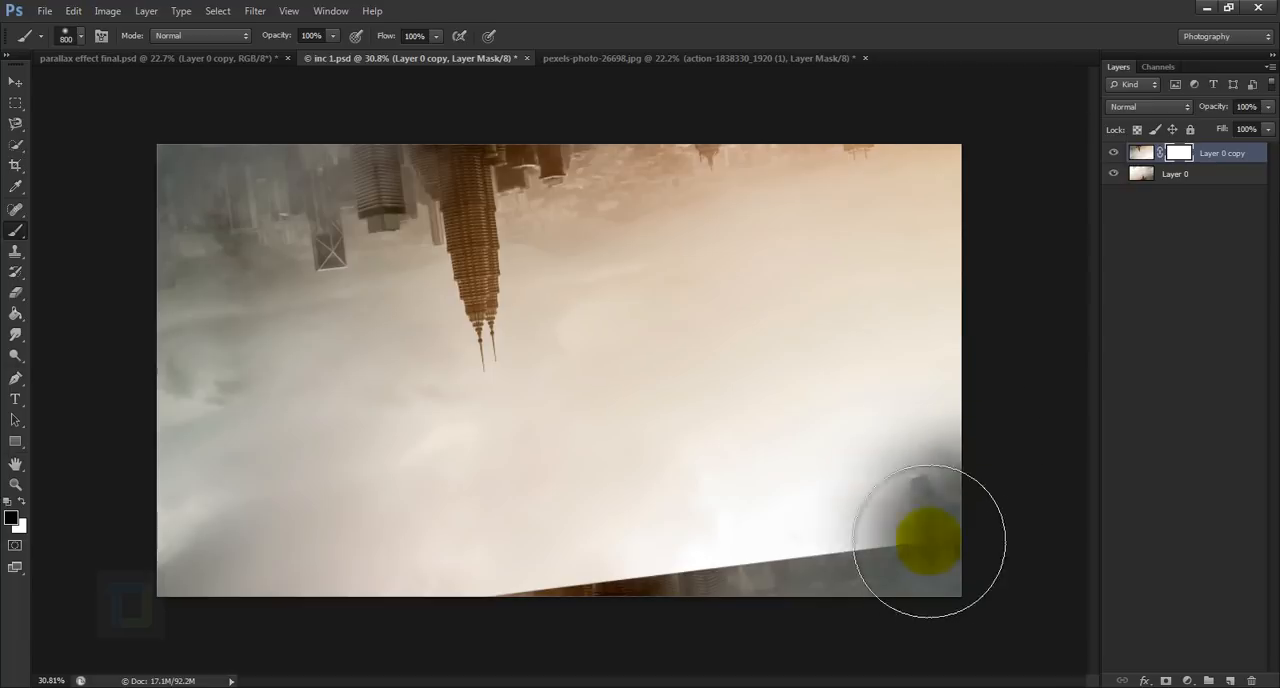
- Paint black with a large soft brush on the Layer 0 copy mask to reveal the upright towers
{"action": "left_click_drag", "start_coordinate": [928, 540], "coordinate": [405, 515]}
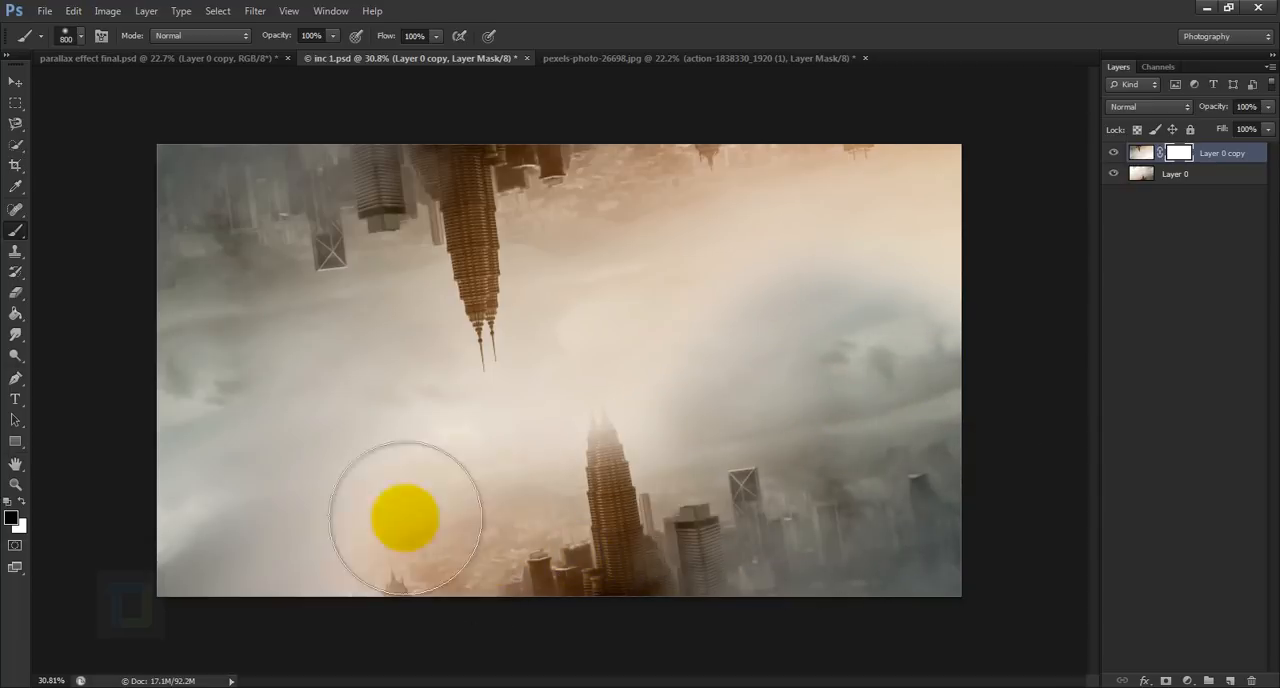
{"action": "left_click_drag", "start_coordinate": [405, 517], "coordinate": [945, 287]}
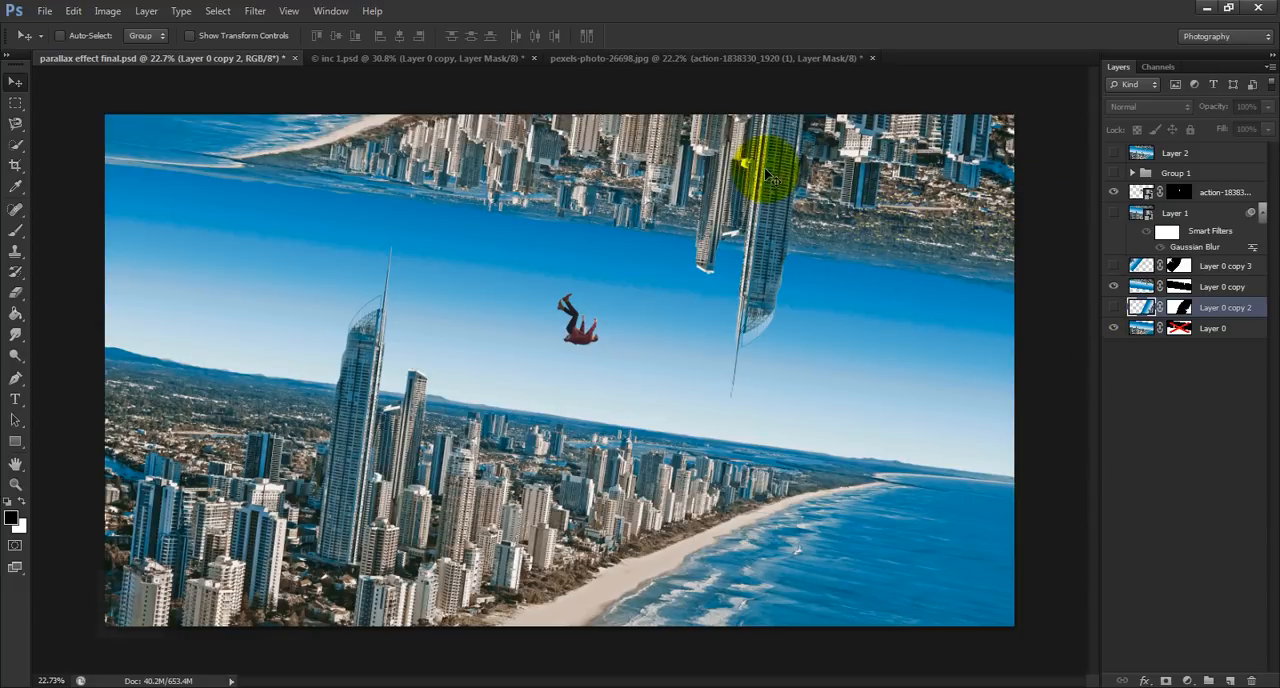
- Make Layer 0 copy 3 visible to add diagonal tower clusters along the edges
{"action": "left_click", "coordinate": [1113, 266]}
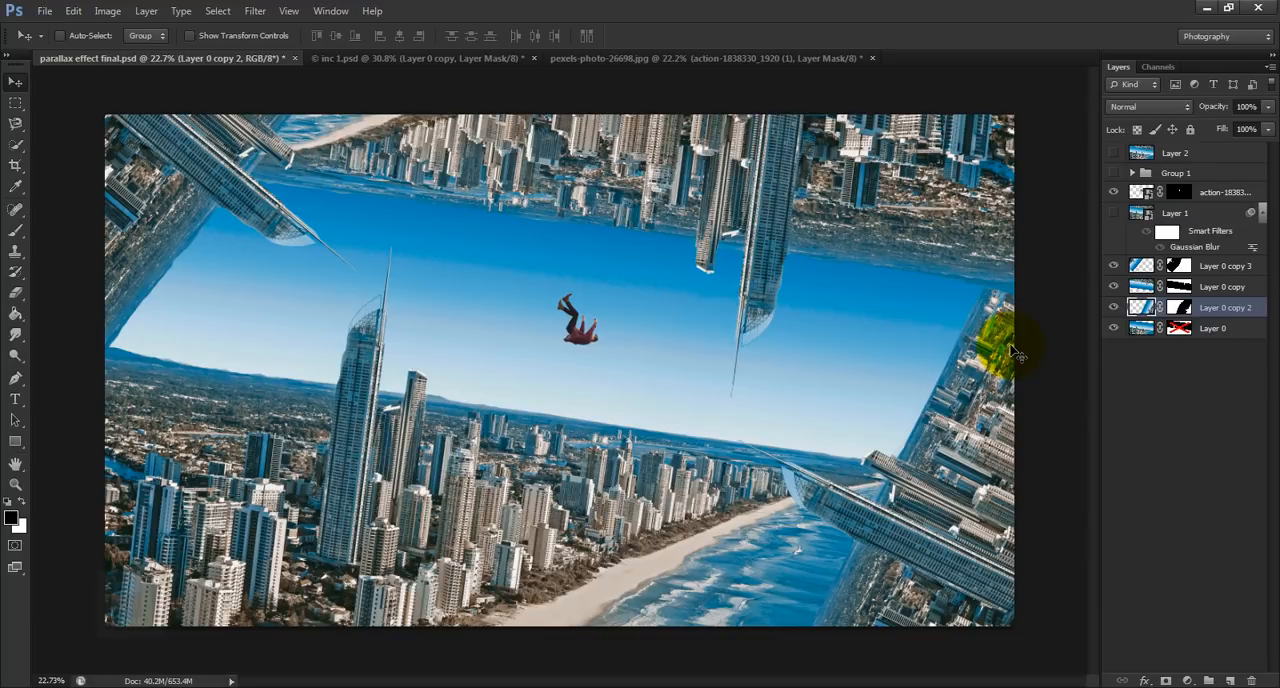
{"action": "mouse_move", "coordinate": [1198, 465]}
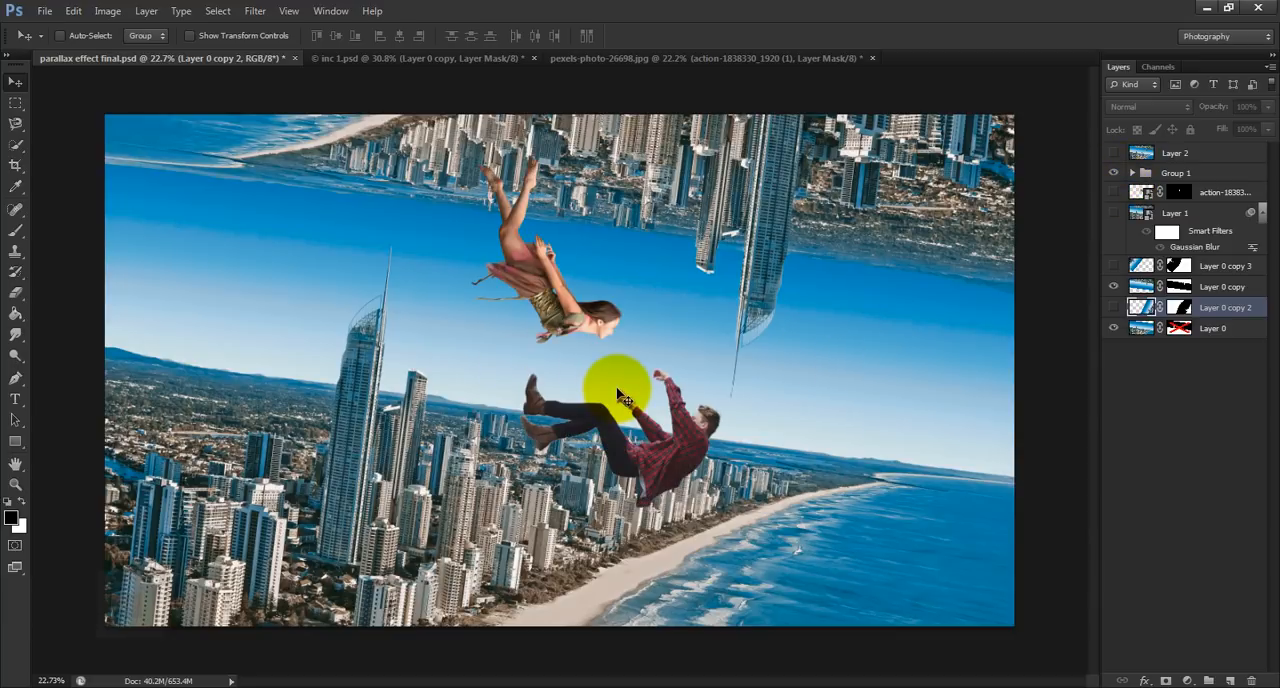
{"action": "mouse_move", "coordinate": [965, 355]}
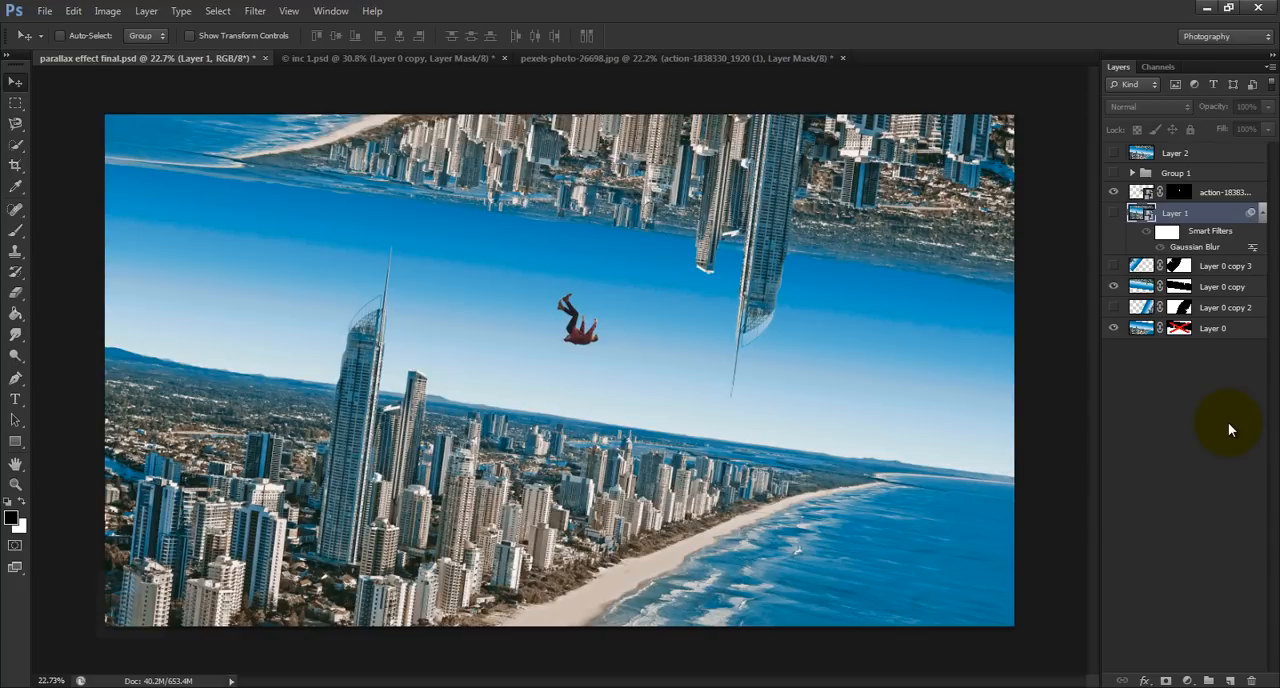
{"action": "mouse_move", "coordinate": [1270, 535]}
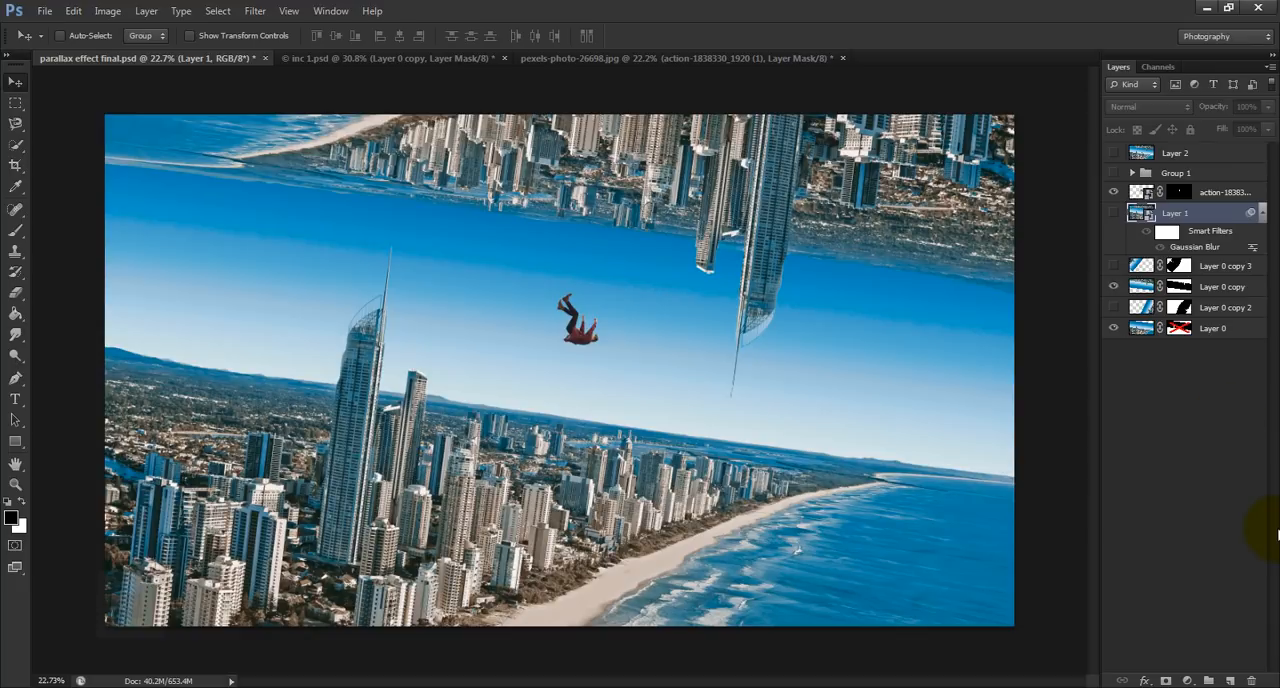